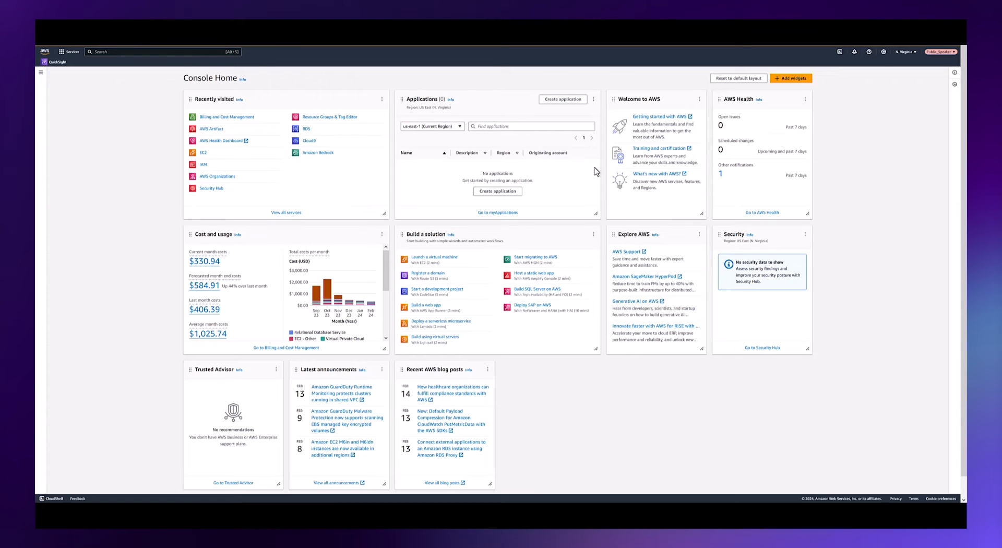
{"action": "mouse_move", "coordinate": [219, 119]}
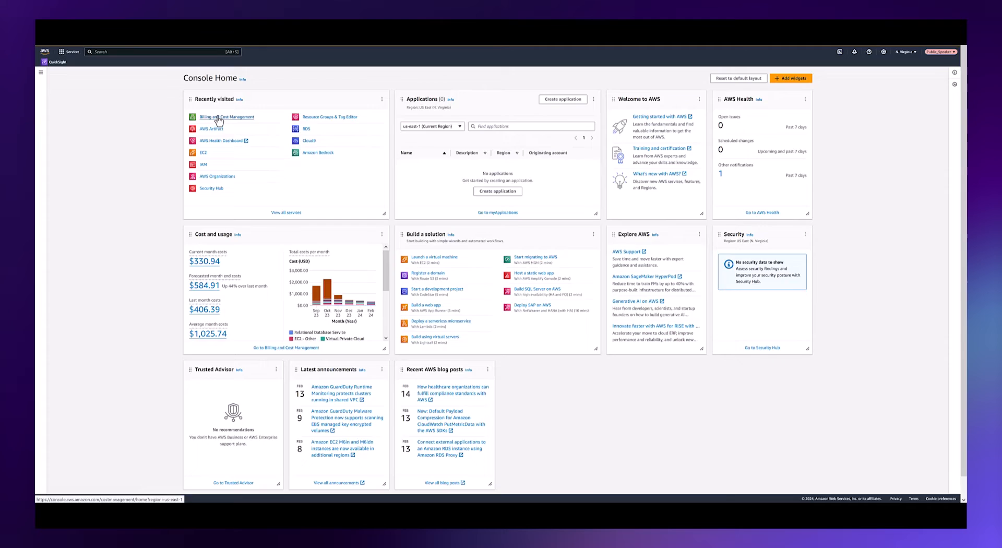
Reach the Cost Categories list from Billing and Cost Management and select the Team category
{"action": "left_click", "coordinate": [226, 115]}
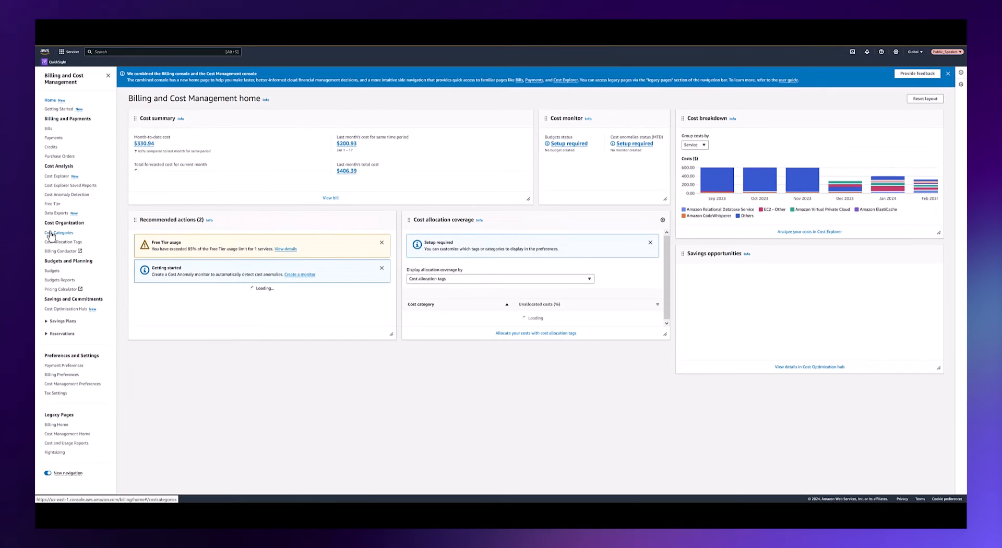
{"action": "left_click", "coordinate": [59, 233]}
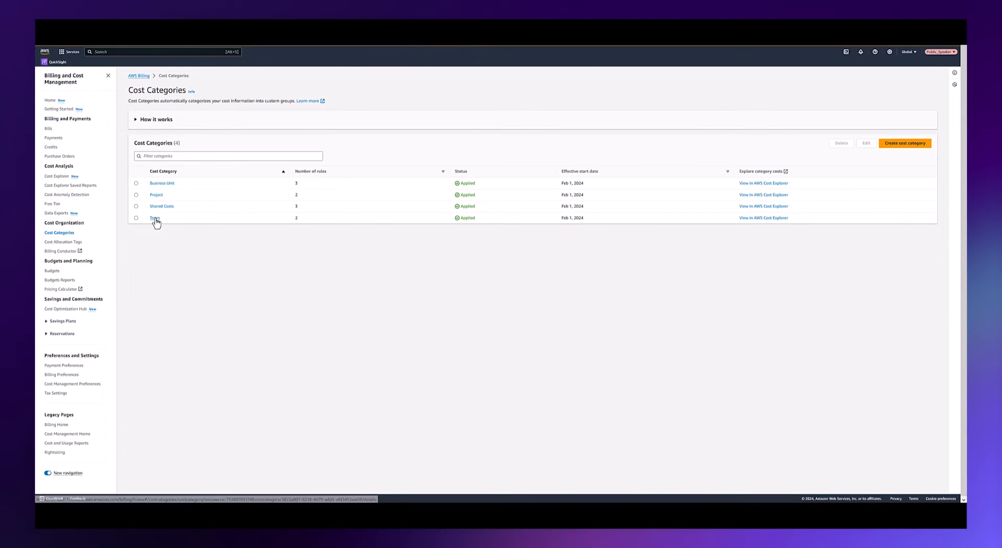
{"action": "left_click", "coordinate": [136, 218]}
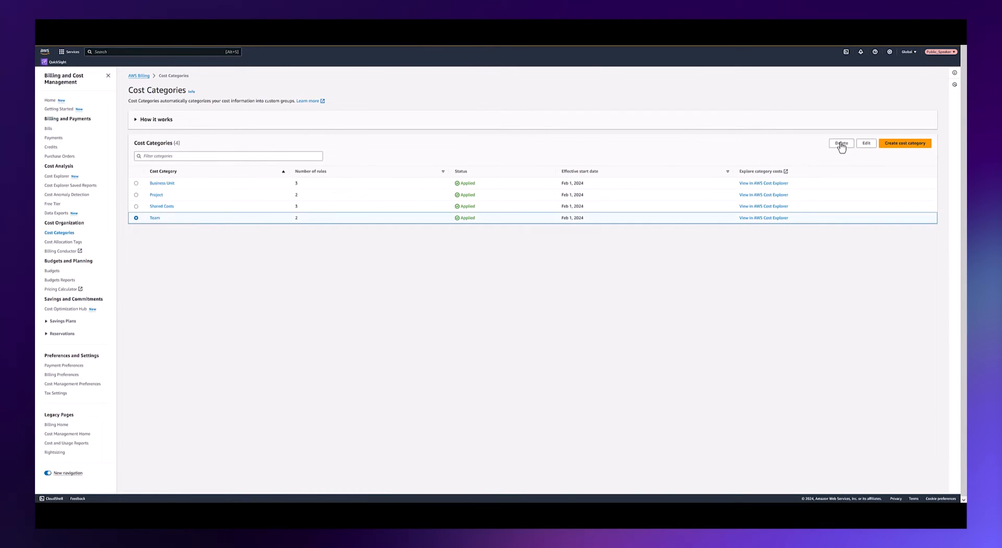
Edit the Team category and advance past the name page to the Team A and Team B rules
{"action": "left_click", "coordinate": [866, 143]}
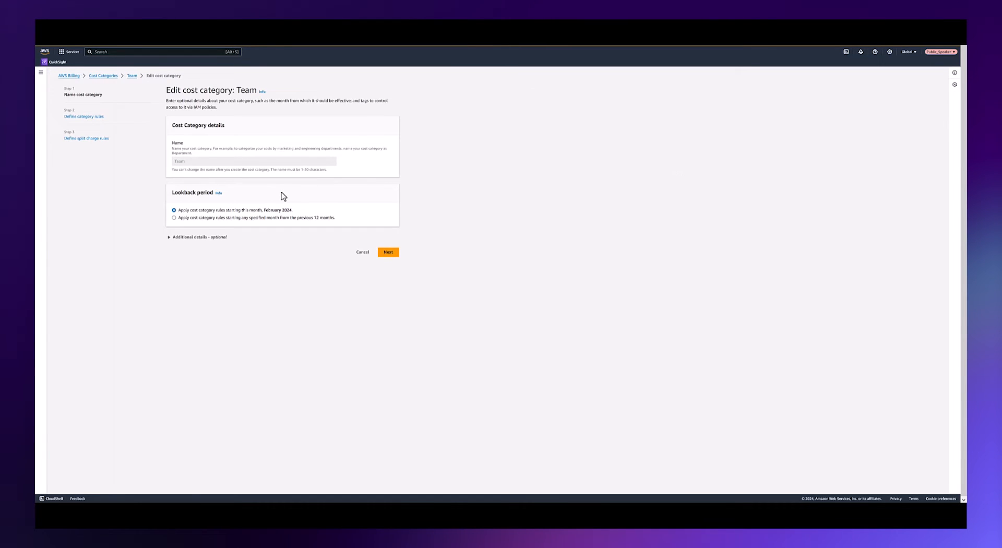
{"action": "mouse_move", "coordinate": [259, 195]}
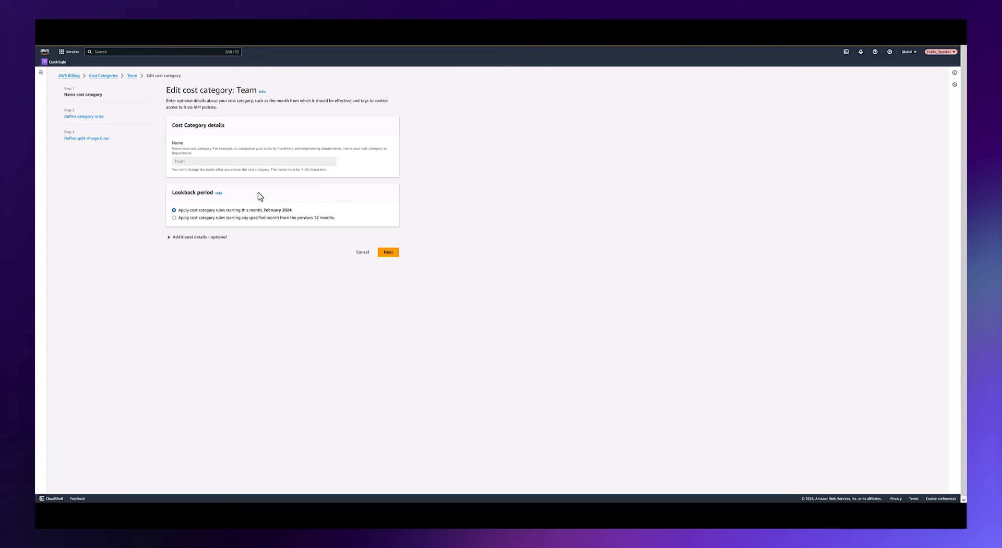
{"action": "mouse_move", "coordinate": [278, 195]}
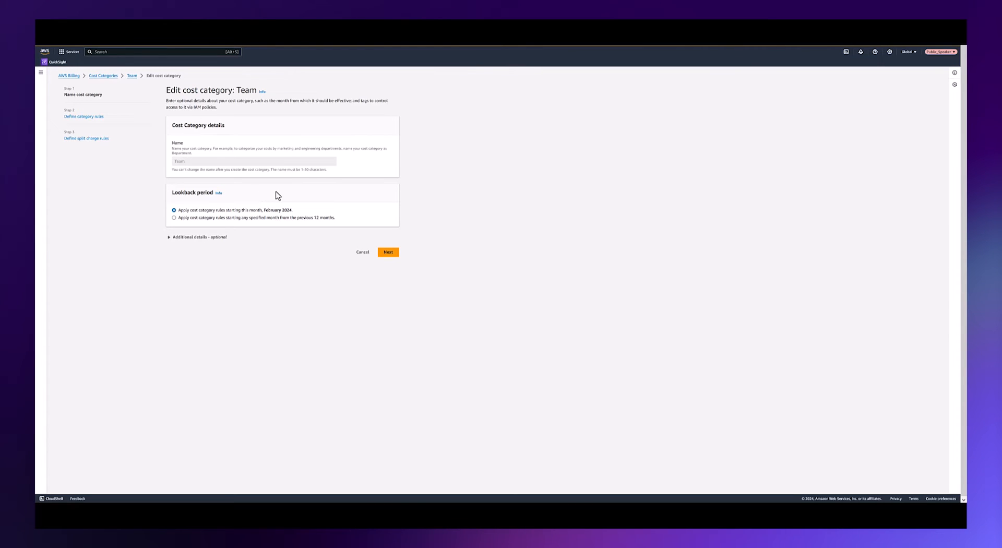
{"action": "mouse_move", "coordinate": [286, 193]}
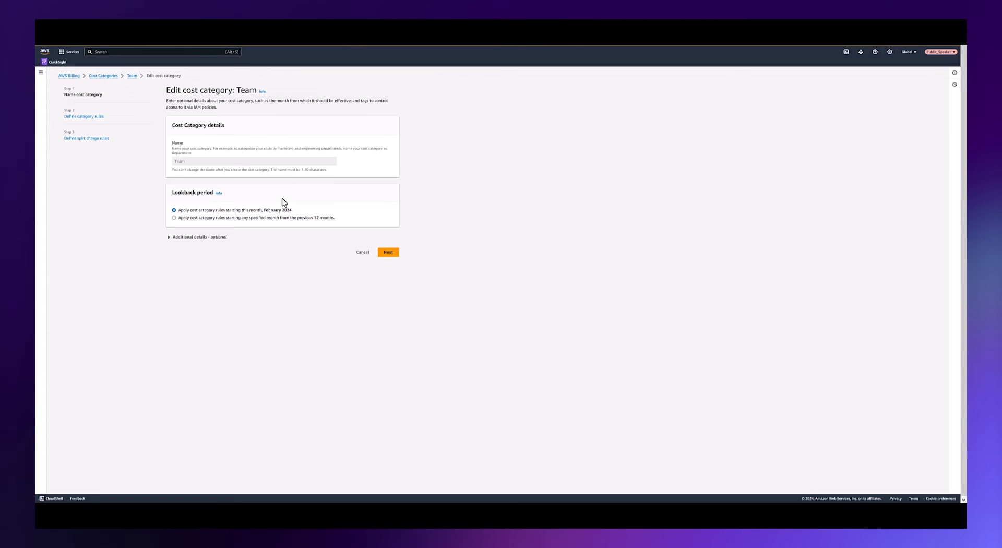
{"action": "mouse_move", "coordinate": [284, 213]}
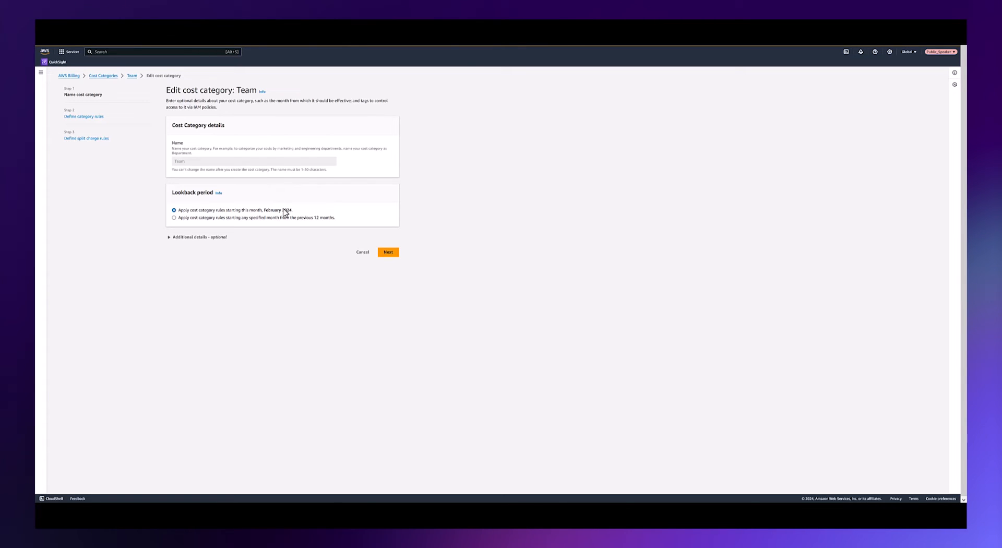
{"action": "mouse_move", "coordinate": [277, 219]}
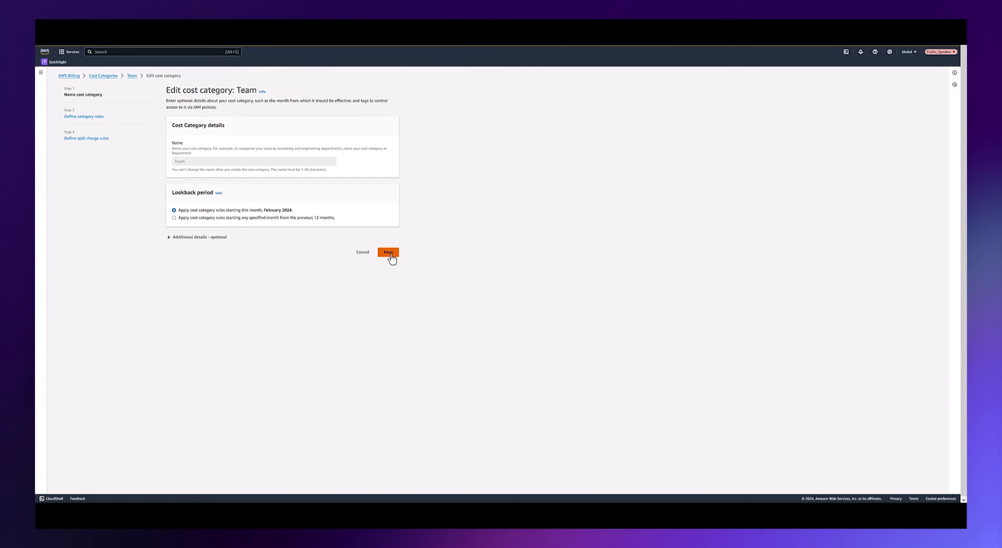
{"action": "left_click", "coordinate": [388, 252]}
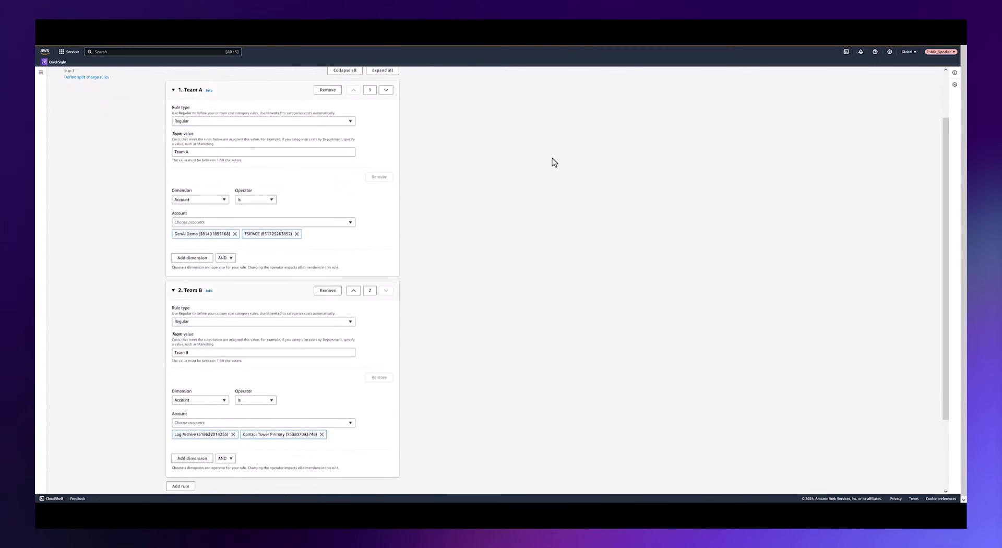
Advance to the Team split-charges step, then cancel back to the Cost Categories list unsaved
{"action": "scroll", "scroll_direction": "down", "scroll_amount": 3}
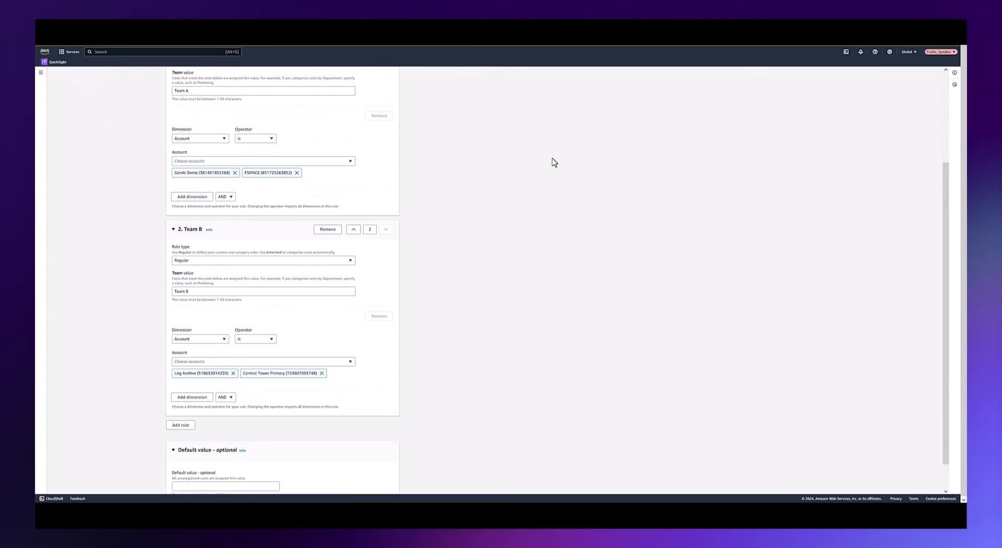
{"action": "mouse_move", "coordinate": [331, 150]}
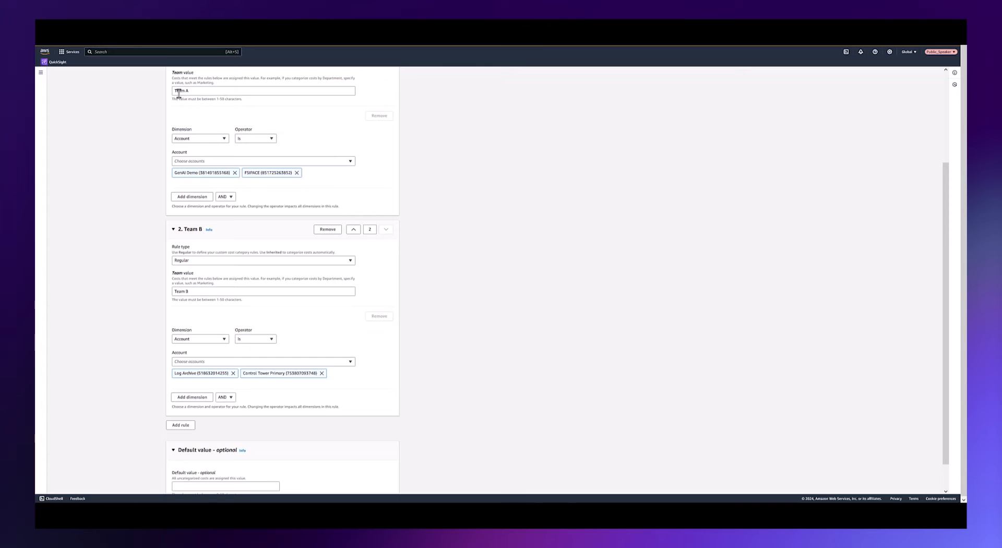
{"action": "mouse_move", "coordinate": [212, 146]}
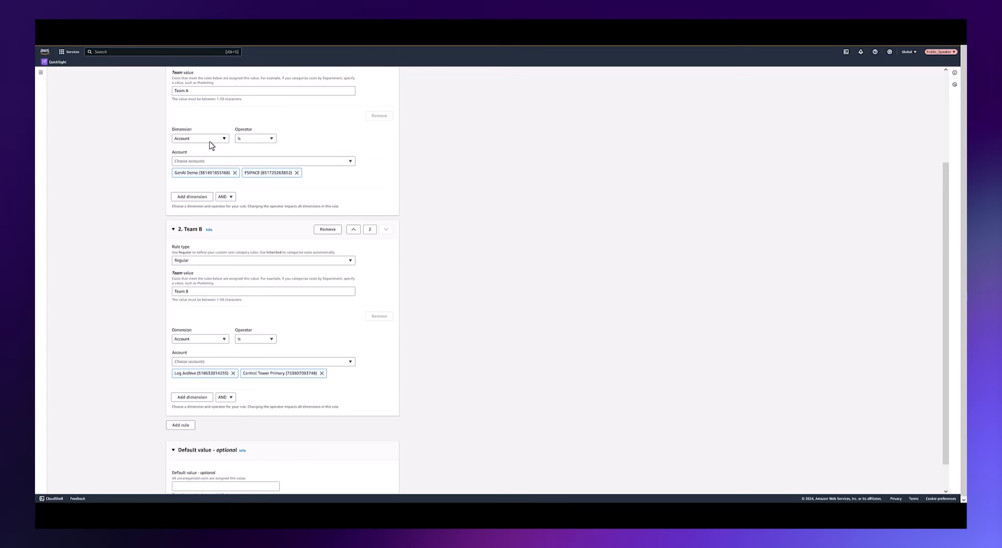
{"action": "mouse_move", "coordinate": [209, 181]}
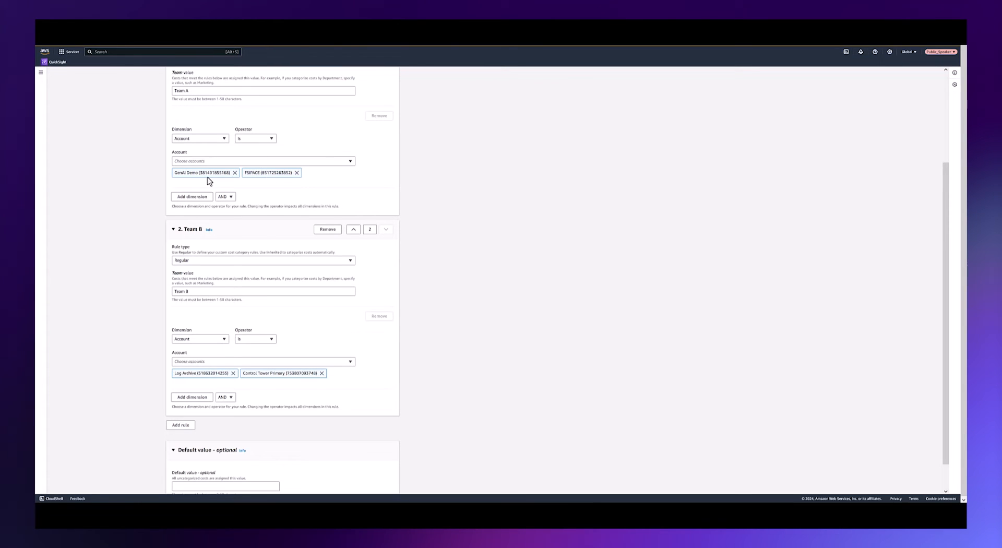
{"action": "mouse_move", "coordinate": [223, 366]}
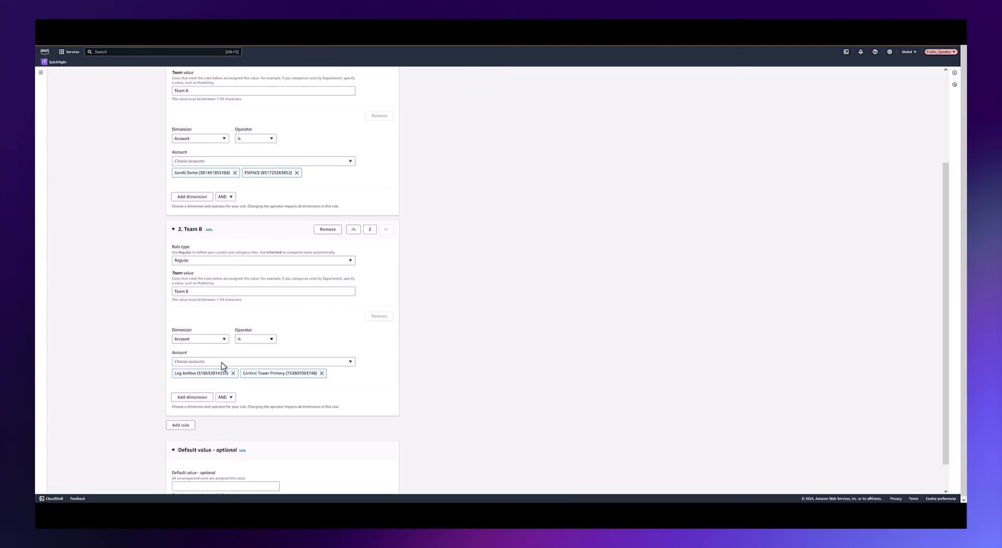
{"action": "mouse_move", "coordinate": [302, 382]}
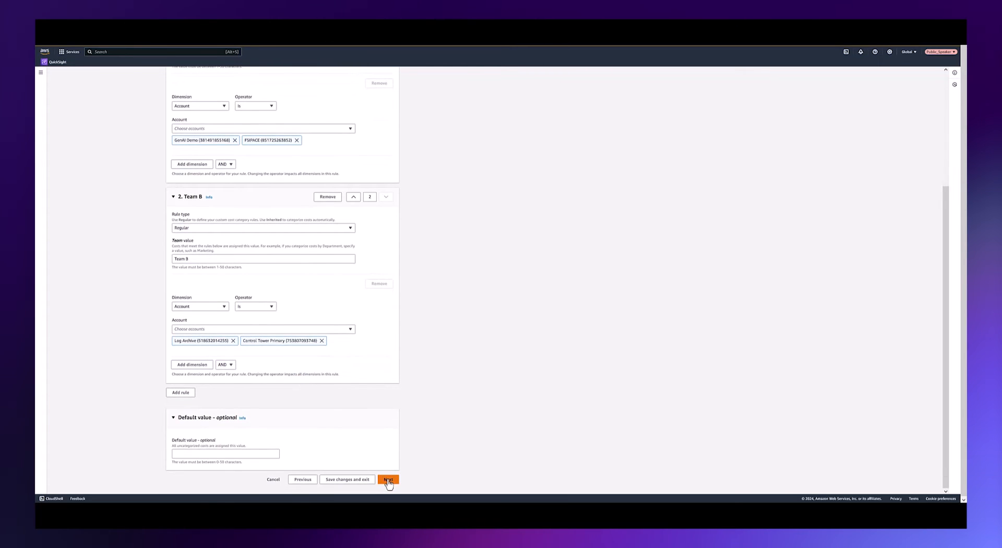
{"action": "left_click", "coordinate": [388, 480]}
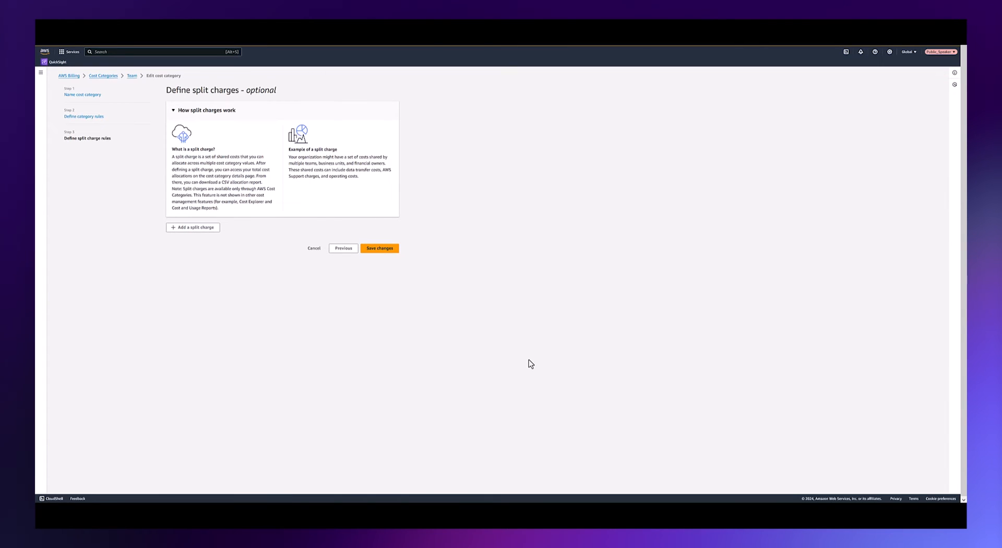
{"action": "mouse_move", "coordinate": [382, 268]}
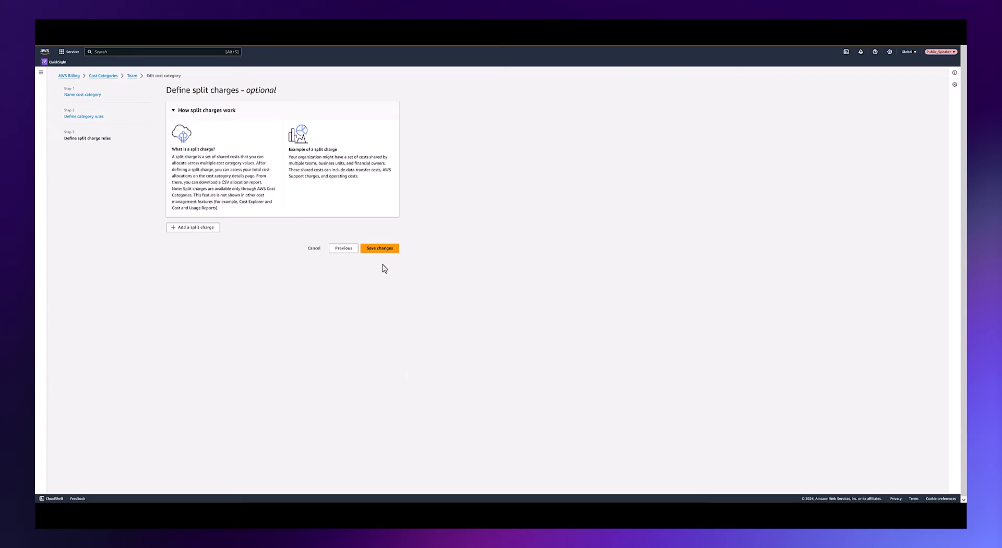
{"action": "mouse_move", "coordinate": [380, 248]}
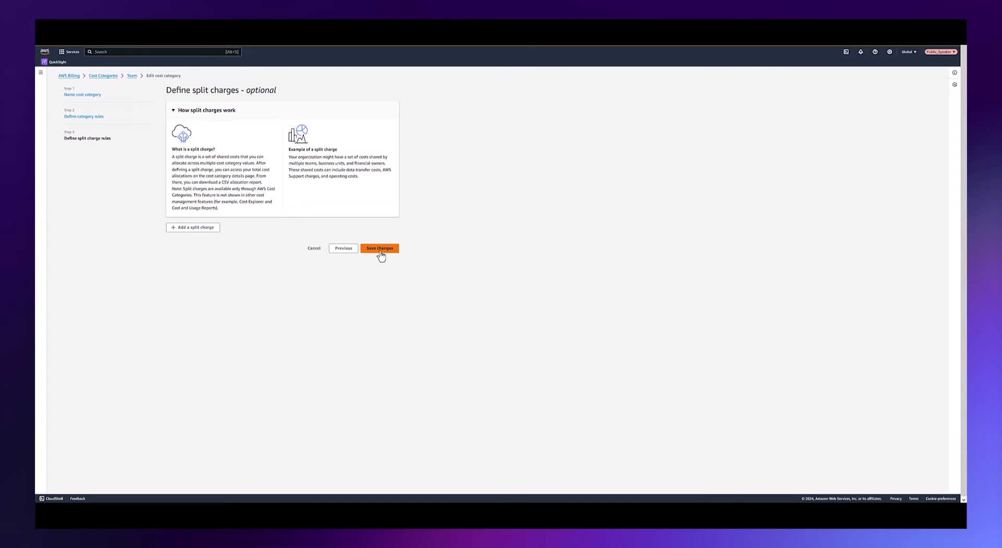
{"action": "mouse_move", "coordinate": [314, 248]}
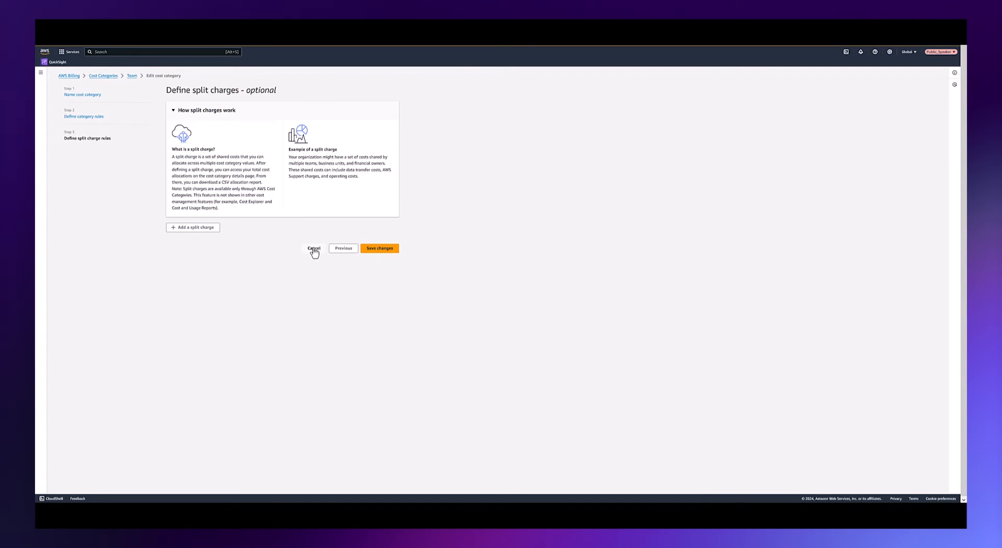
{"action": "left_click", "coordinate": [313, 248]}
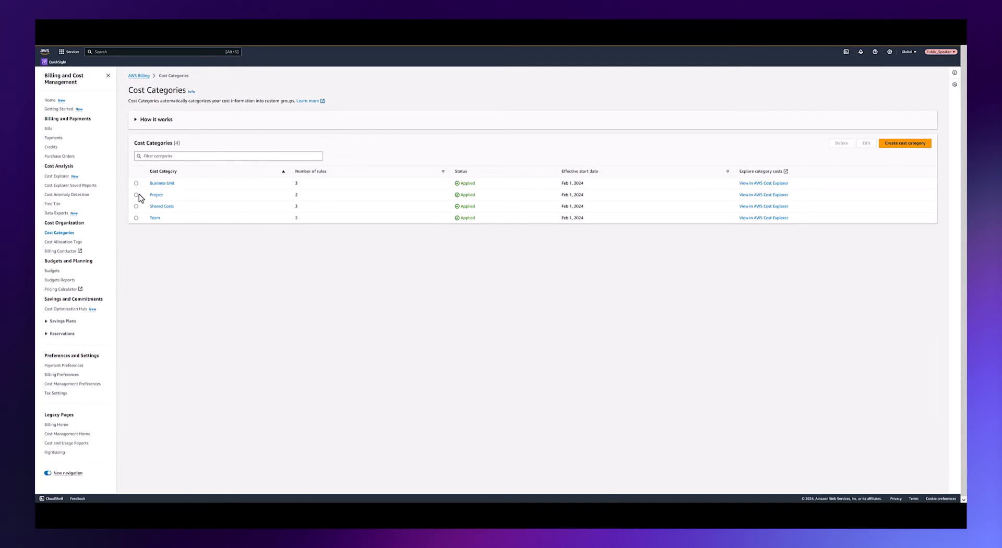
Edit the Project category and advance to its Project A and Project B tag-based rules
{"action": "left_click", "coordinate": [136, 195]}
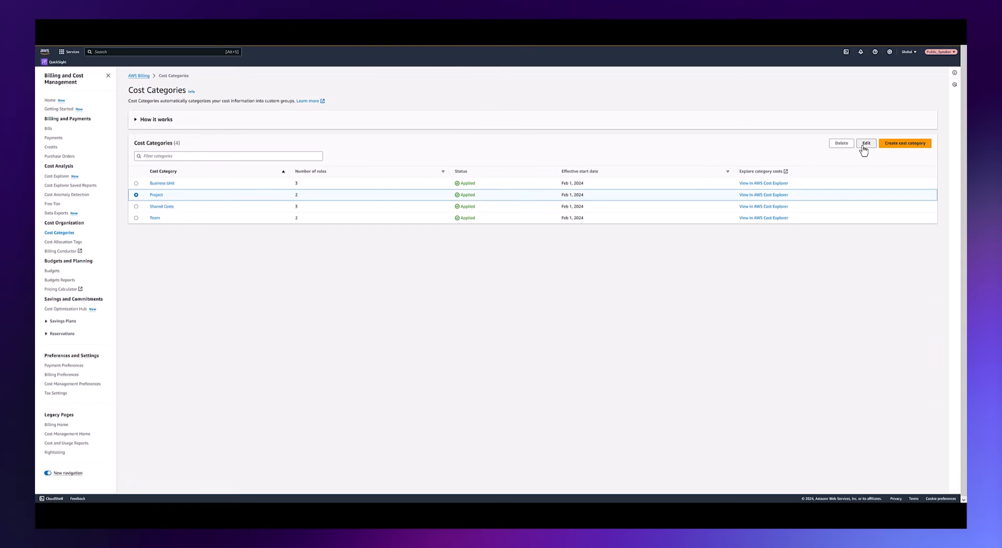
{"action": "left_click", "coordinate": [866, 143]}
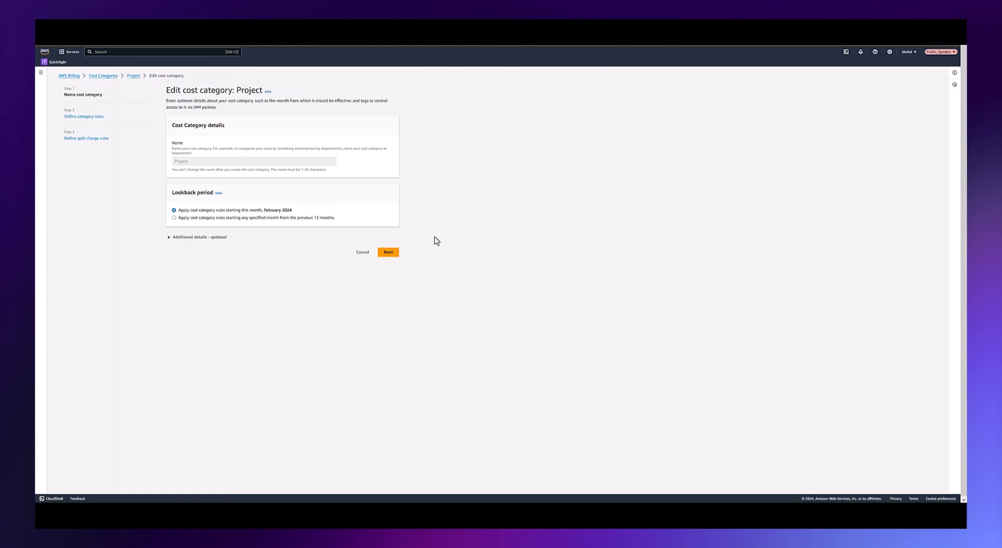
{"action": "left_click", "coordinate": [388, 252]}
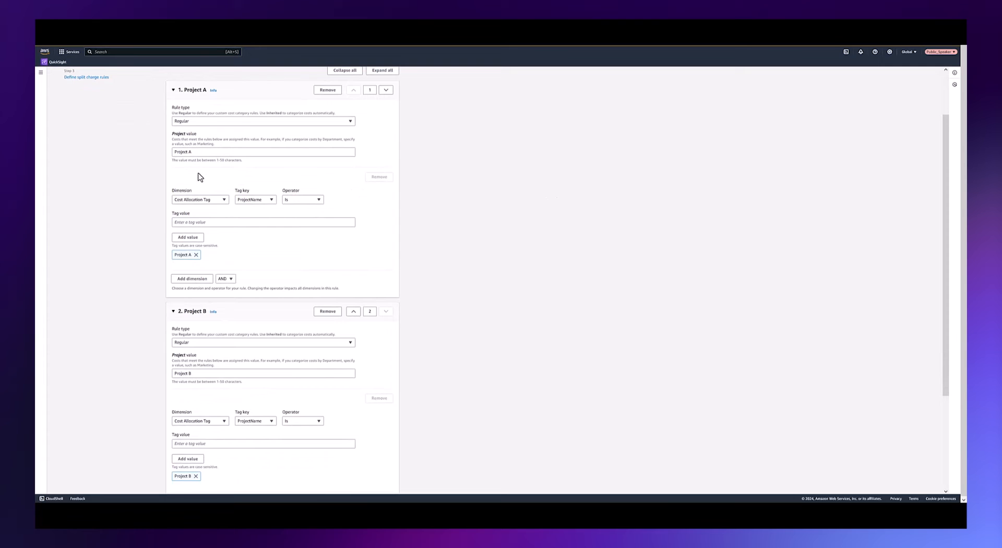
{"action": "mouse_move", "coordinate": [214, 203]}
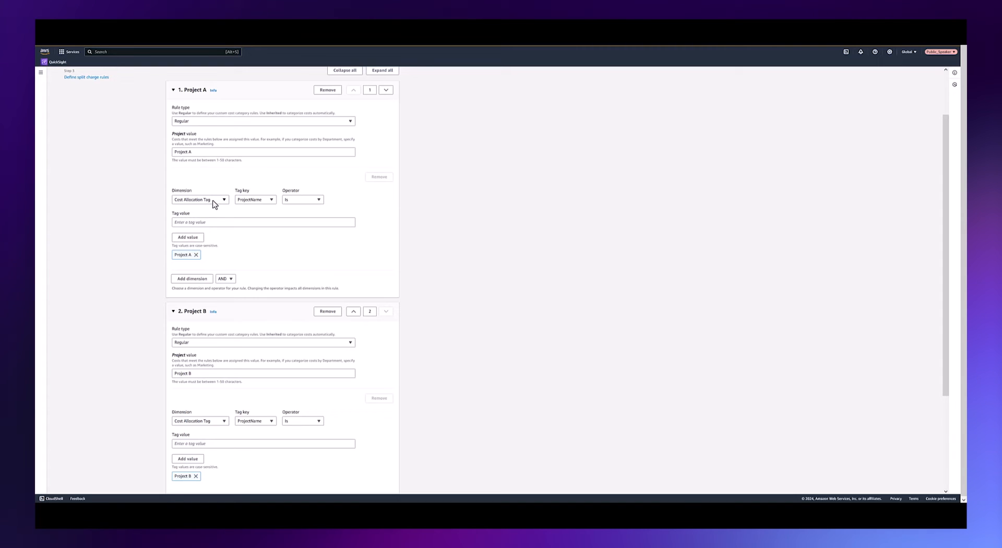
{"action": "mouse_move", "coordinate": [253, 204]}
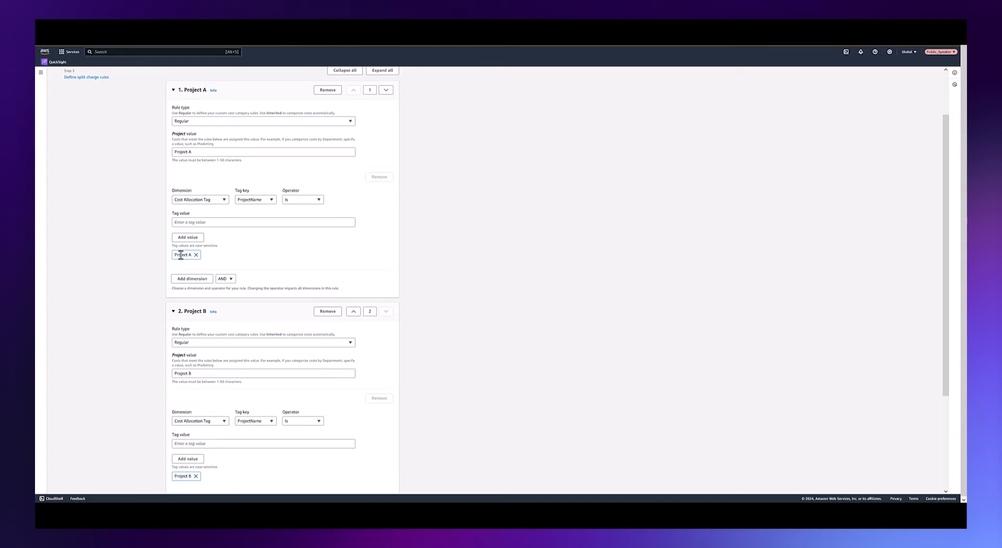
{"action": "mouse_move", "coordinate": [211, 353]}
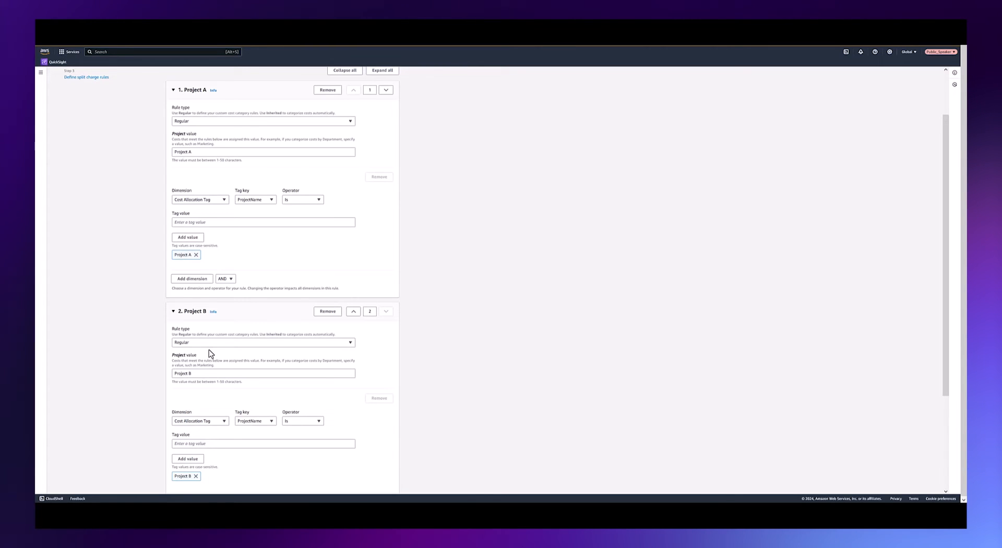
{"action": "mouse_move", "coordinate": [207, 427]}
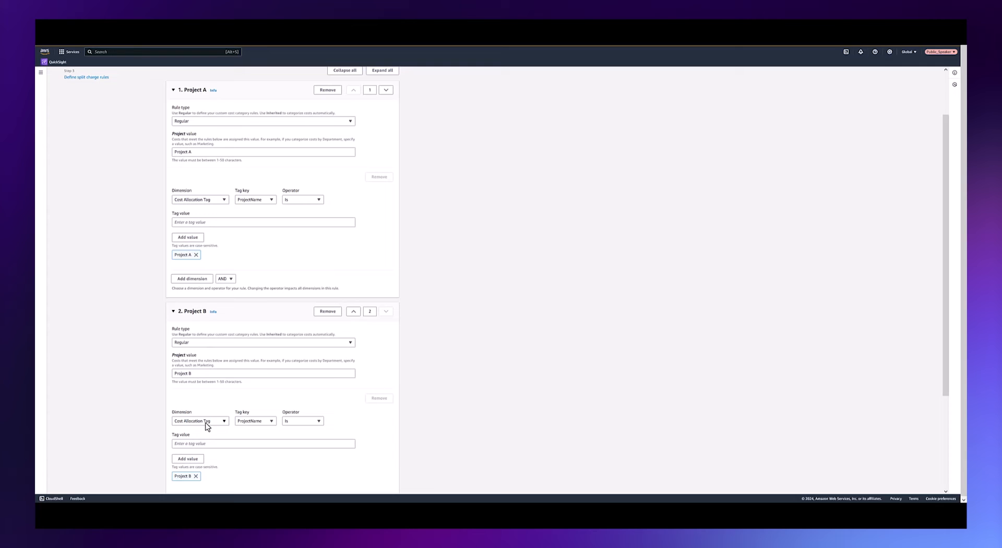
{"action": "mouse_move", "coordinate": [257, 436]}
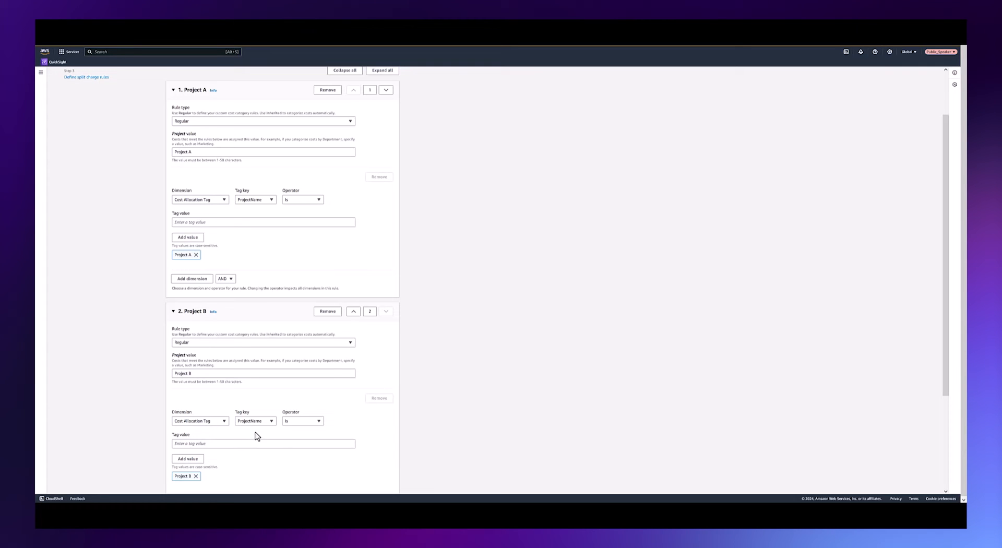
{"action": "mouse_move", "coordinate": [302, 421]}
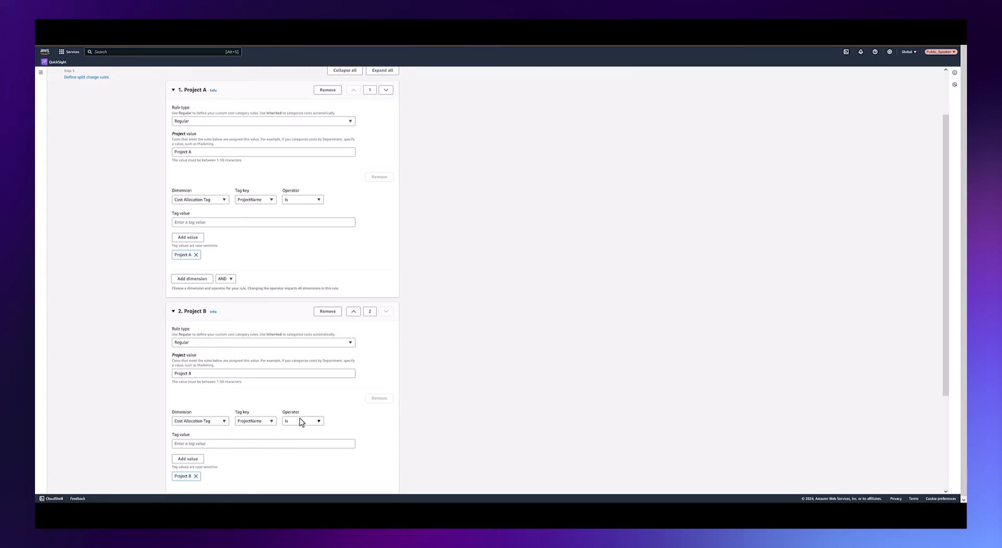
Advance past the Project rules to split charges and save the Project category changes
{"action": "scroll", "scroll_direction": "down", "scroll_amount": 3}
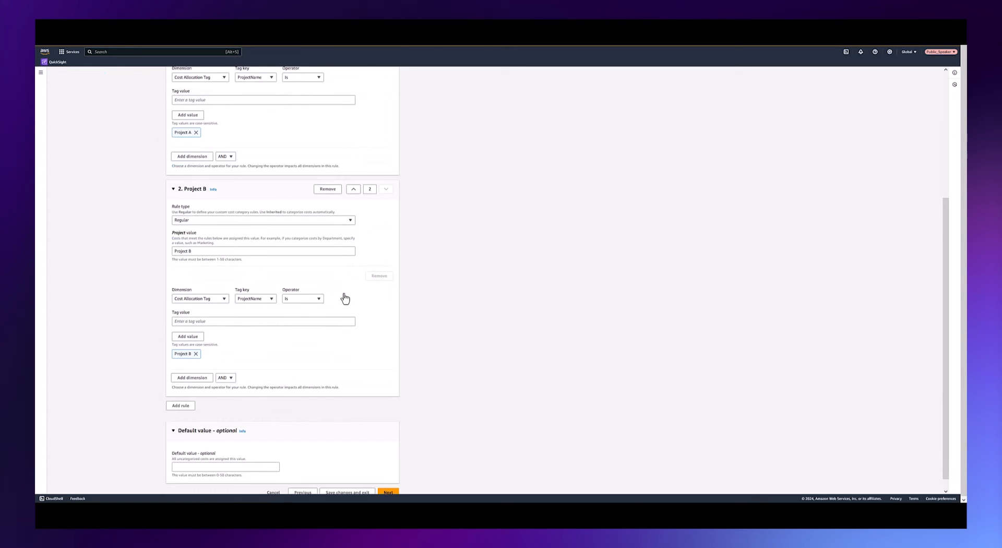
{"action": "scroll", "scroll_direction": "down", "scroll_amount": 3}
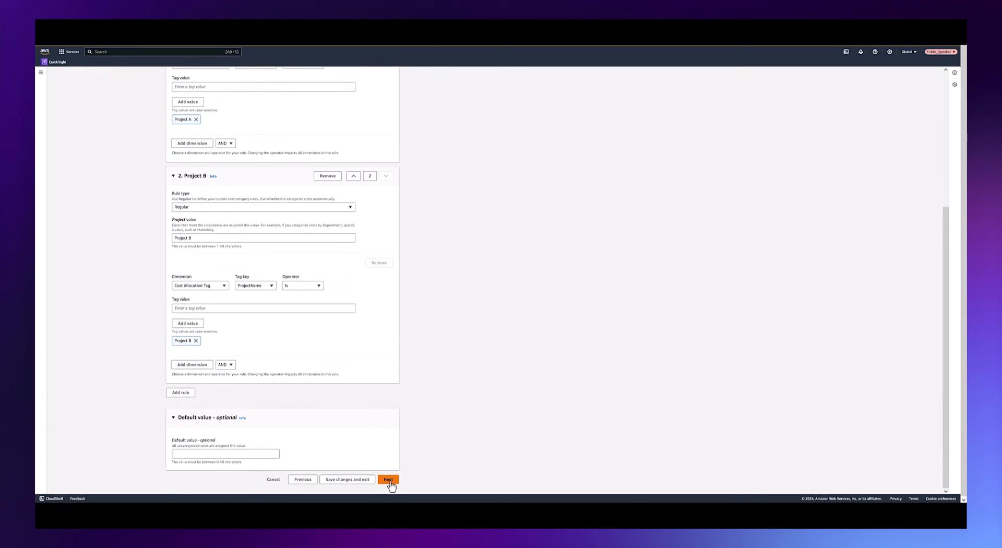
{"action": "left_click", "coordinate": [388, 479]}
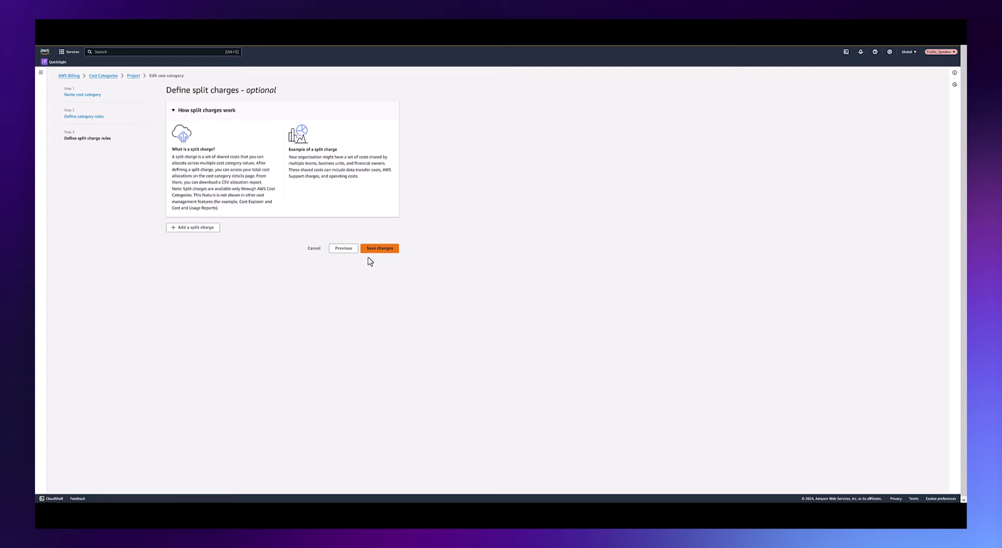
{"action": "left_click", "coordinate": [379, 247]}
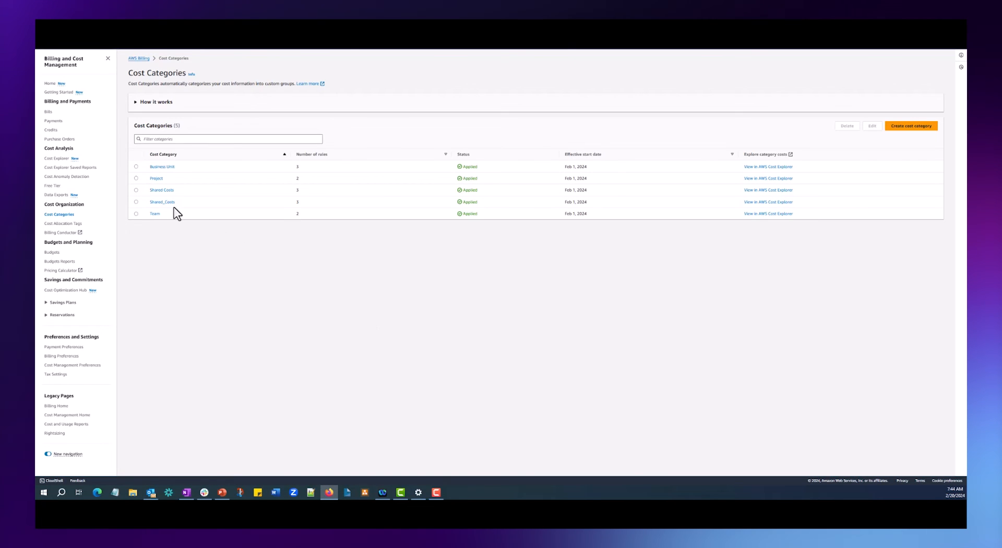
Edit Shared_Costs and review its Cost Center 1, Cost Center 2 and Shared Costs to Split rules
{"action": "left_click", "coordinate": [136, 202]}
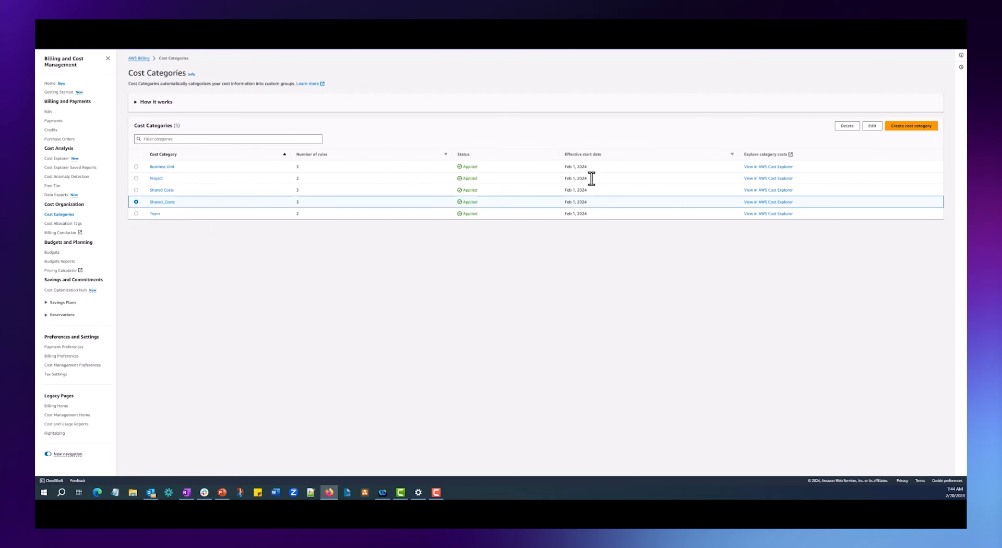
{"action": "left_click", "coordinate": [870, 126]}
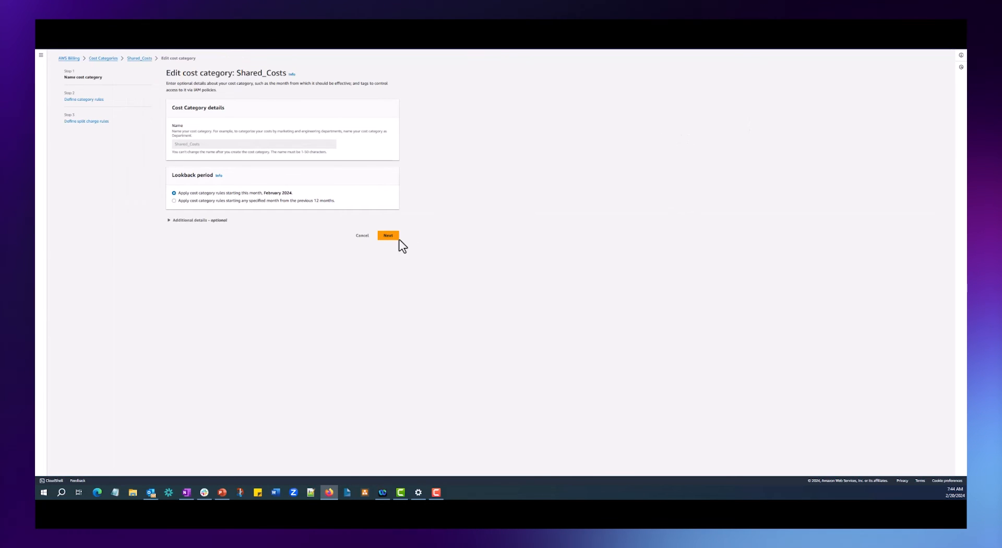
{"action": "left_click", "coordinate": [388, 234]}
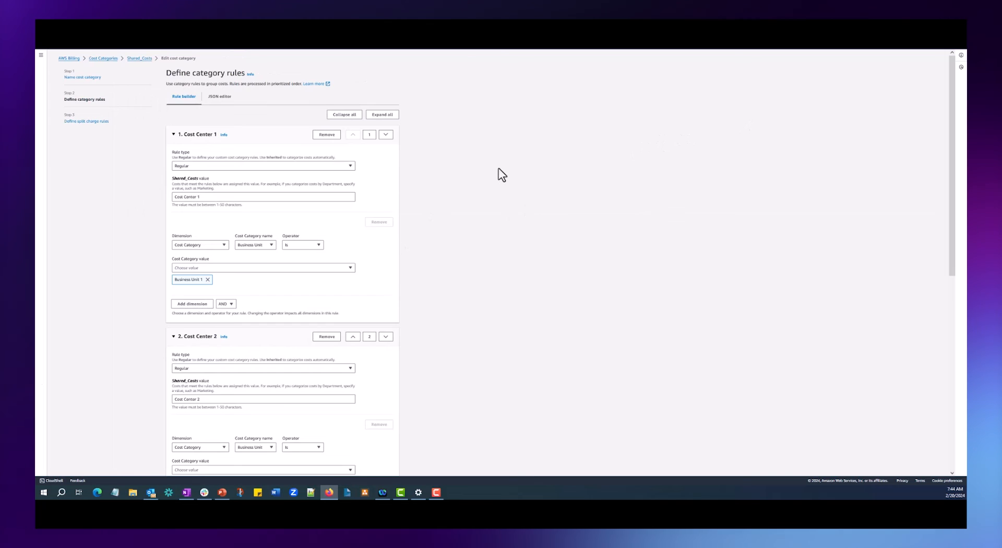
{"action": "scroll", "scroll_direction": "down", "scroll_amount": 3}
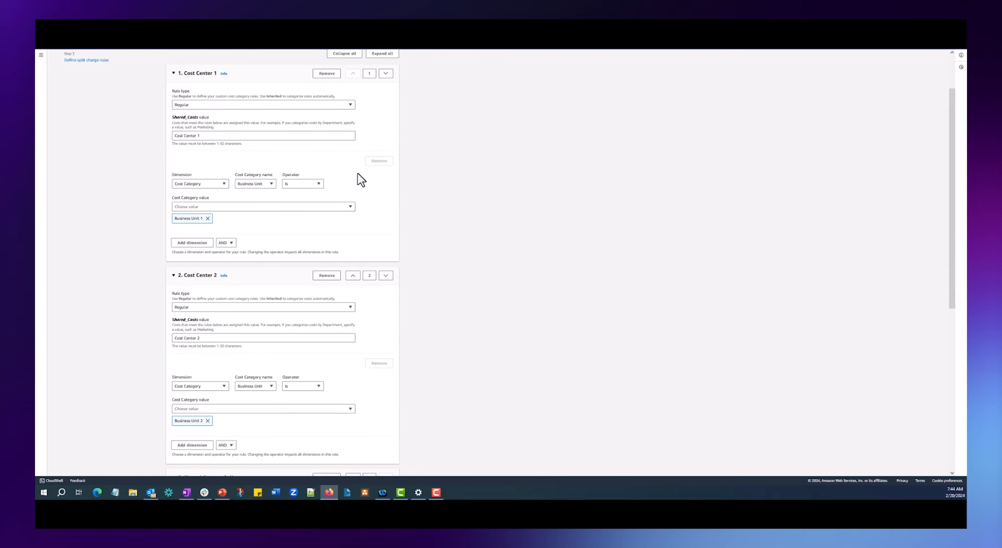
{"action": "scroll", "scroll_direction": "down", "scroll_amount": 3}
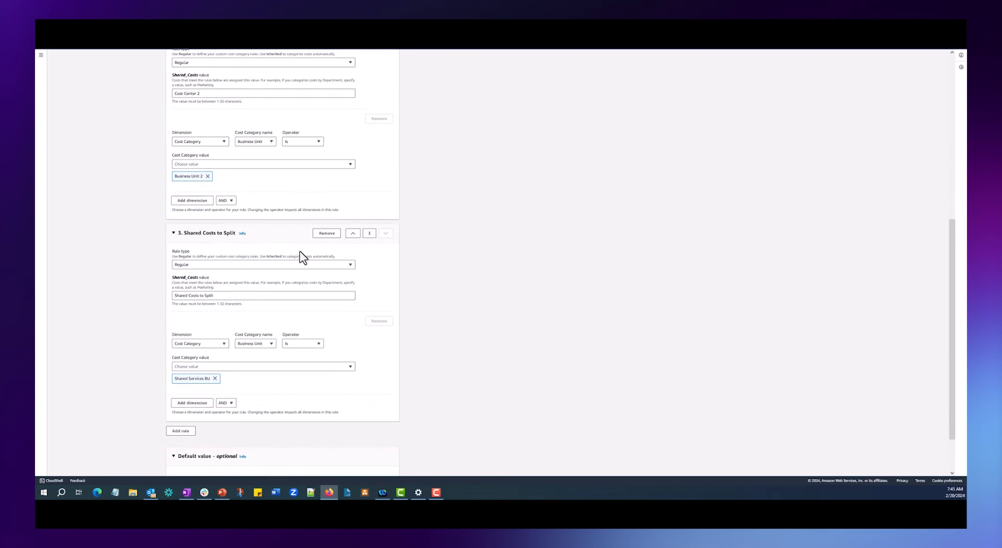
{"action": "scroll", "scroll_direction": "down", "scroll_amount": 3}
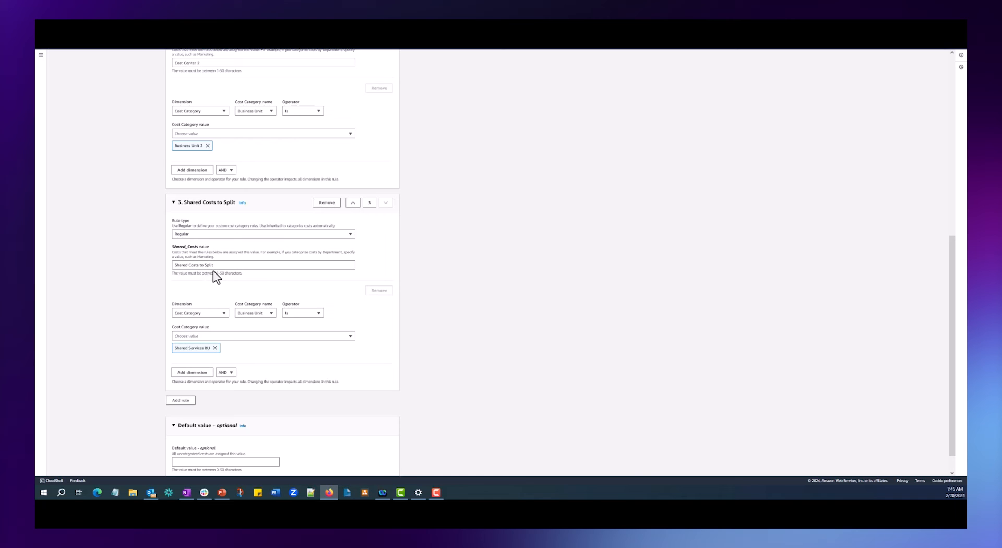
{"action": "mouse_move", "coordinate": [195, 347]}
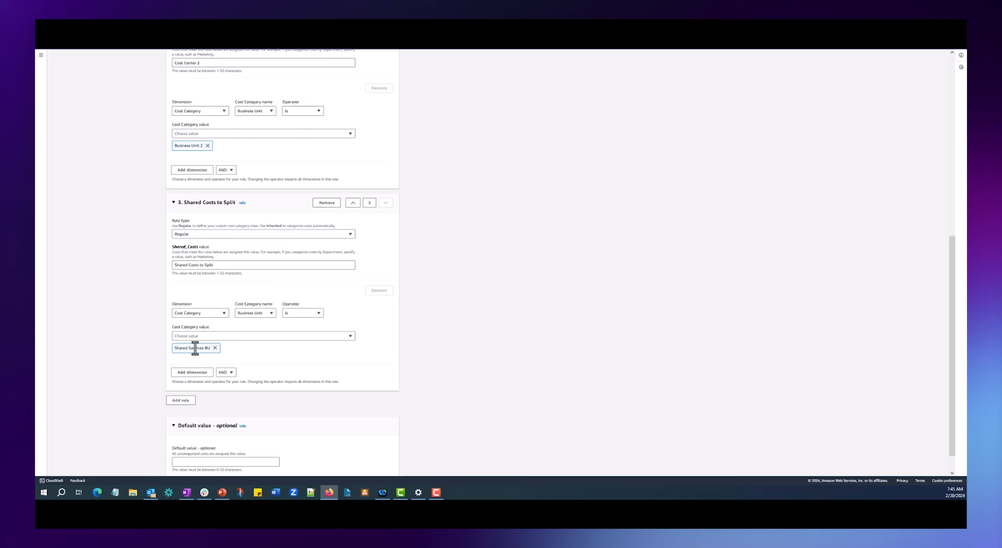
{"action": "scroll", "scroll_direction": "down", "scroll_amount": 3}
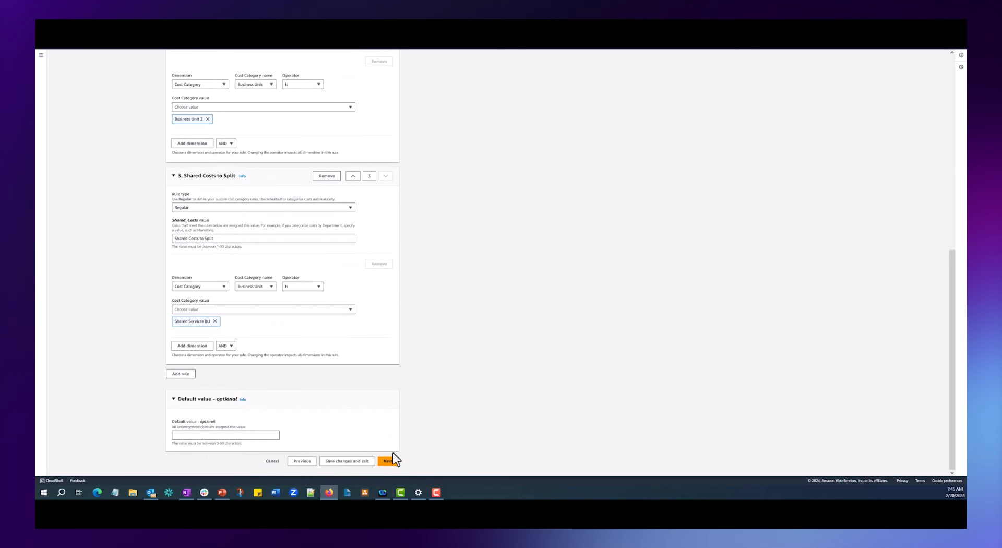
Review Split charge #1's Fixed 50/50 allocation to Cost Centers 1 and 2, then save Shared_Costs
{"action": "left_click", "coordinate": [388, 460]}
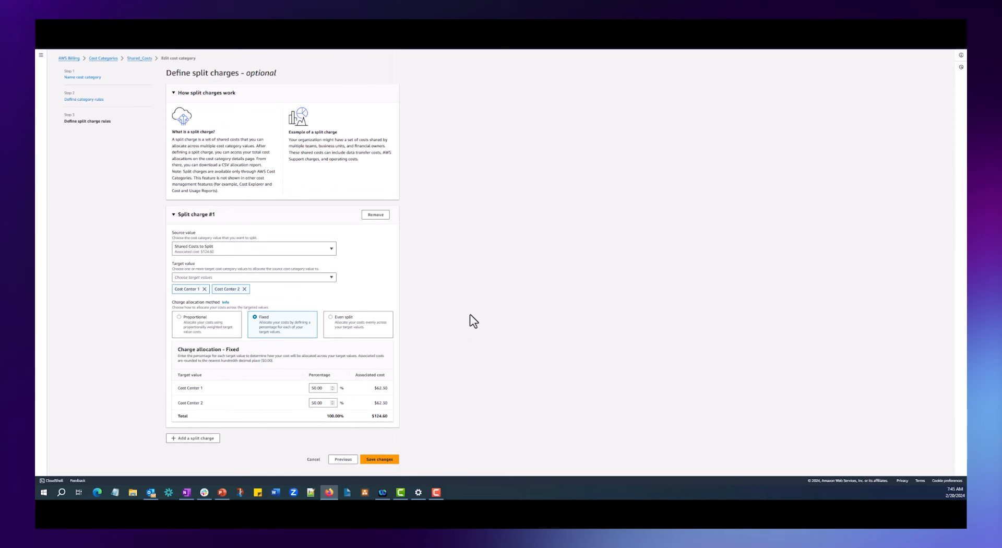
{"action": "mouse_move", "coordinate": [351, 351]}
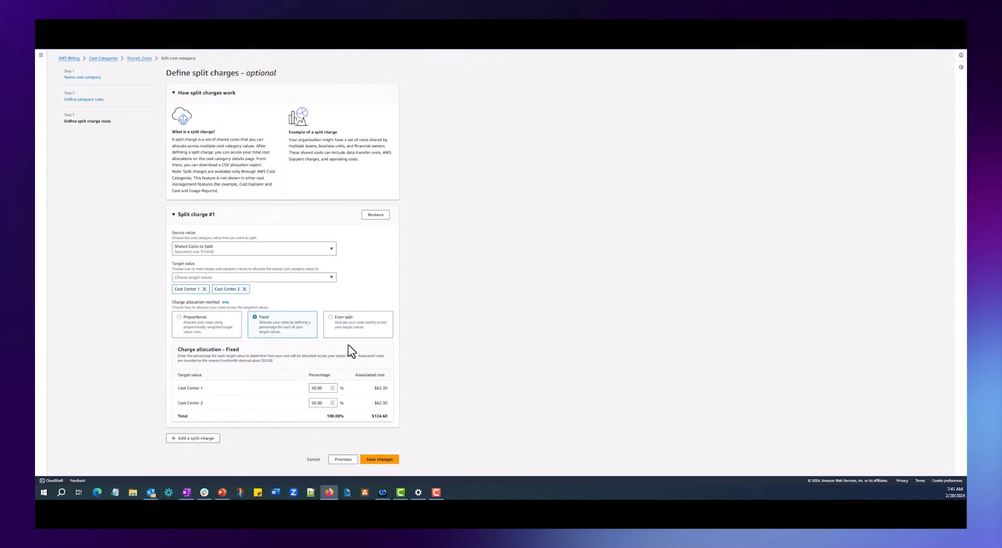
{"action": "mouse_move", "coordinate": [467, 211]}
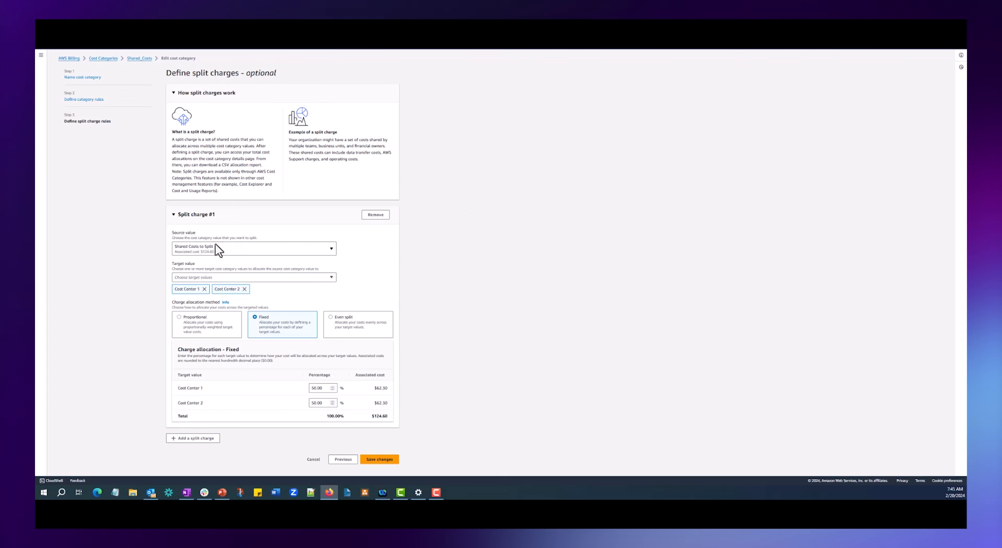
{"action": "mouse_move", "coordinate": [236, 250]}
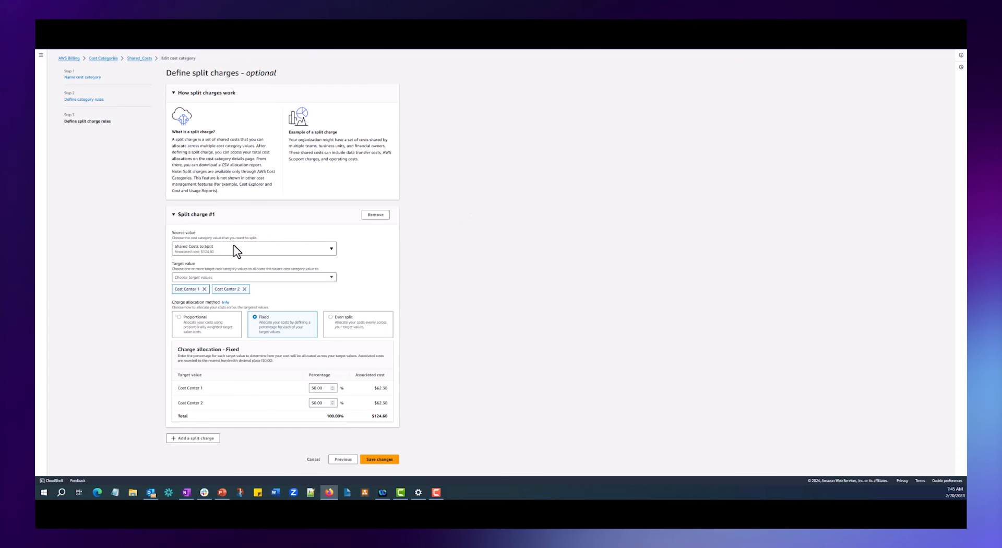
{"action": "mouse_move", "coordinate": [212, 256]}
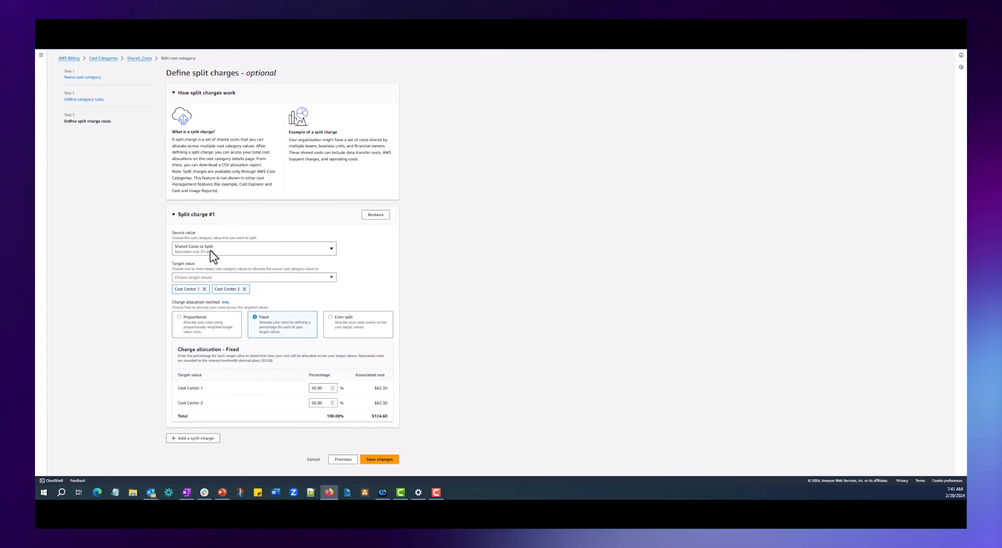
{"action": "mouse_move", "coordinate": [217, 253]}
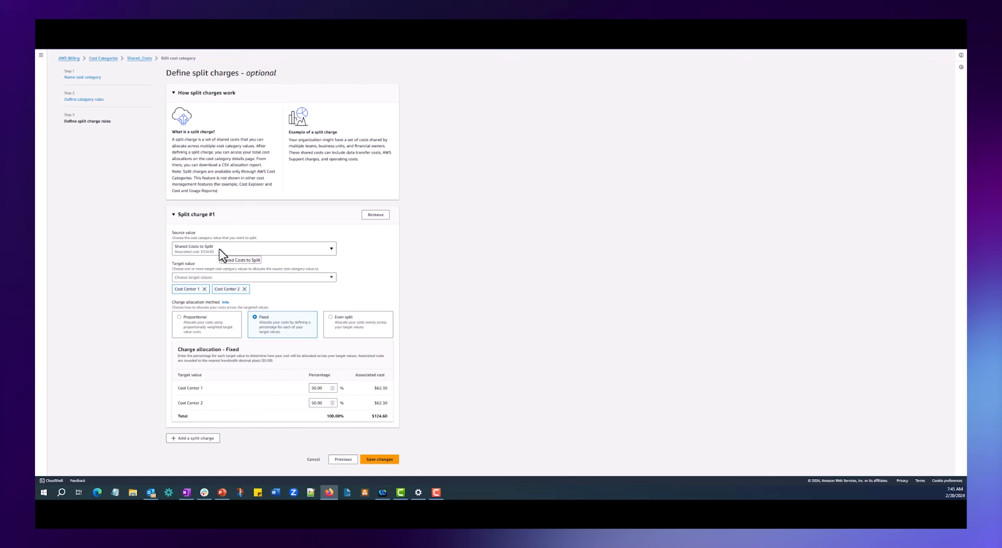
{"action": "mouse_move", "coordinate": [263, 285]}
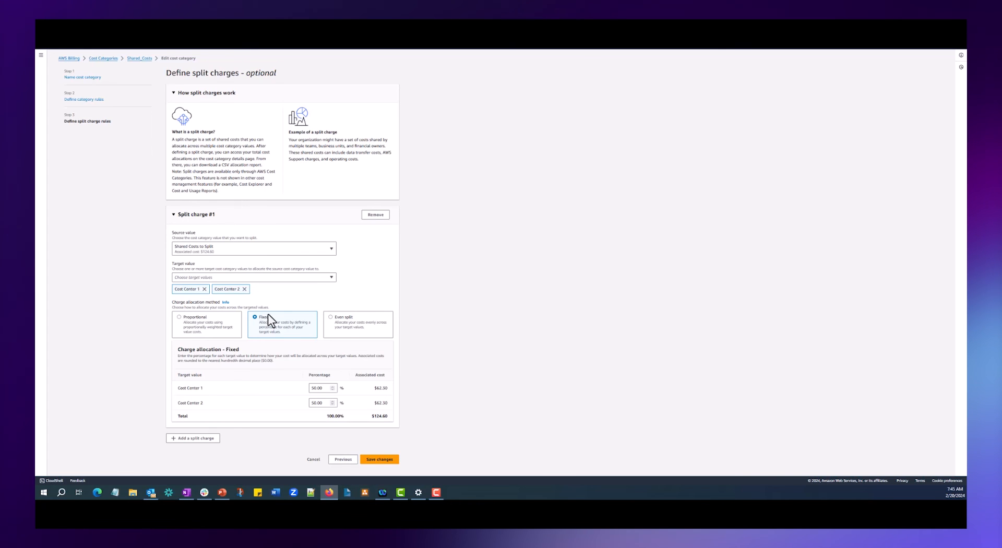
{"action": "mouse_move", "coordinate": [276, 330]}
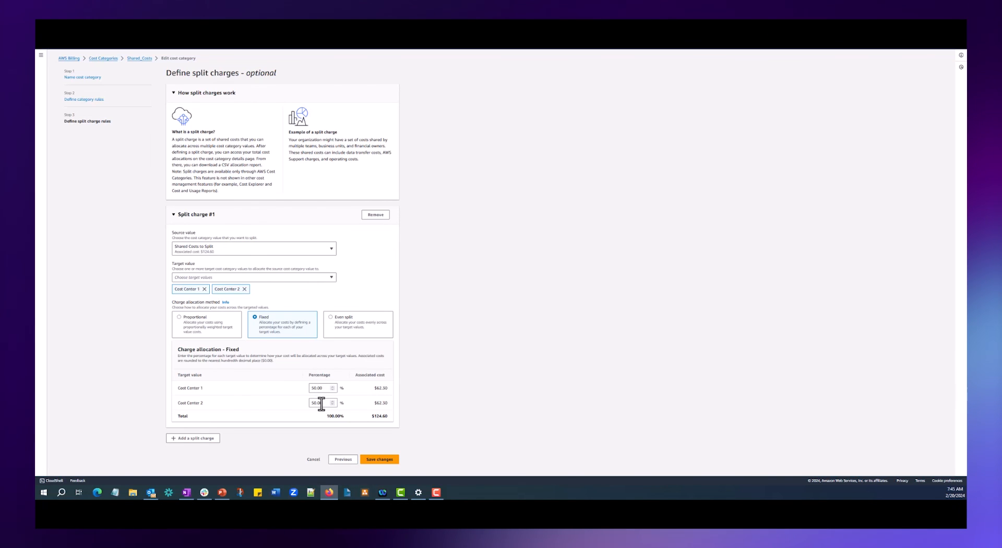
{"action": "left_click", "coordinate": [378, 459]}
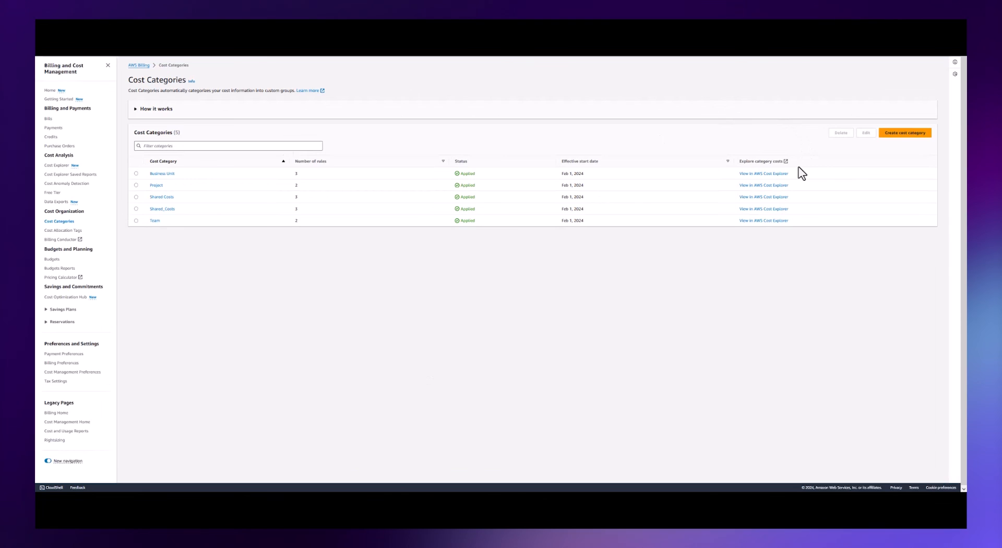
{"action": "mouse_move", "coordinate": [767, 165]}
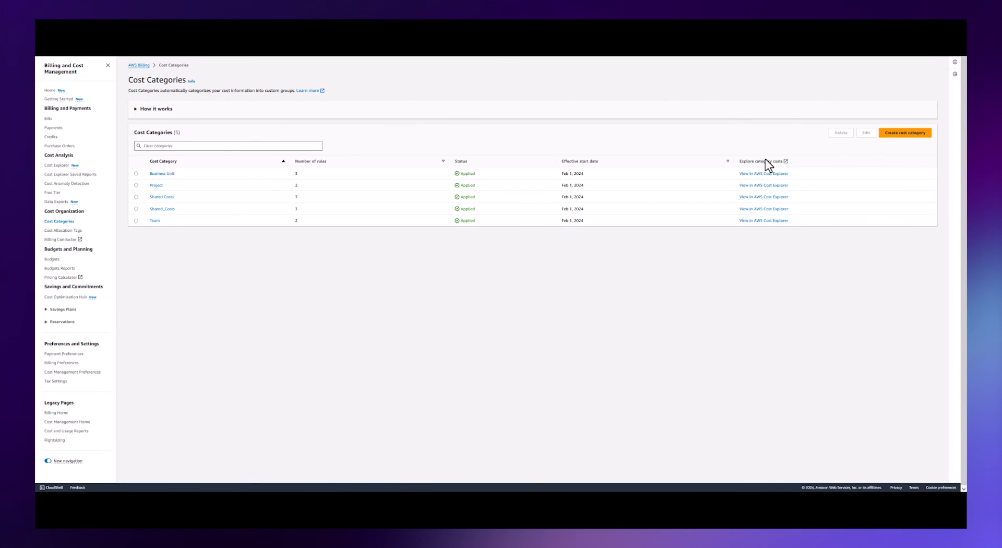
{"action": "mouse_move", "coordinate": [714, 186]}
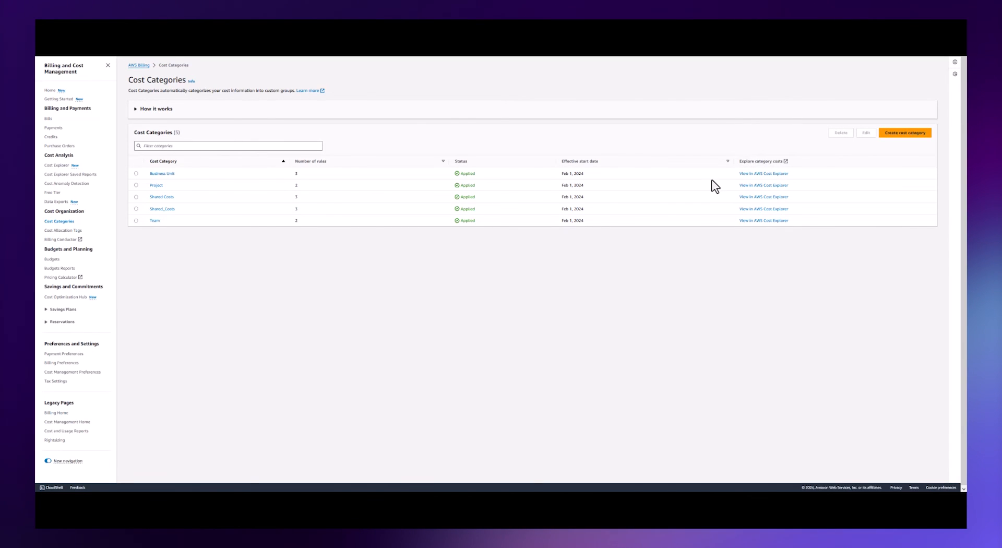
{"action": "mouse_move", "coordinate": [268, 234]}
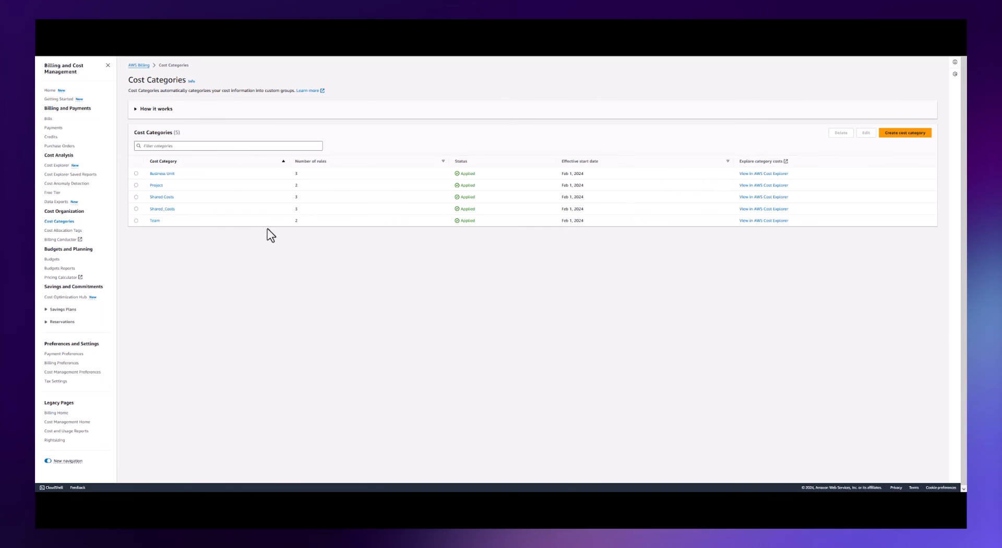
{"action": "mouse_move", "coordinate": [762, 220]}
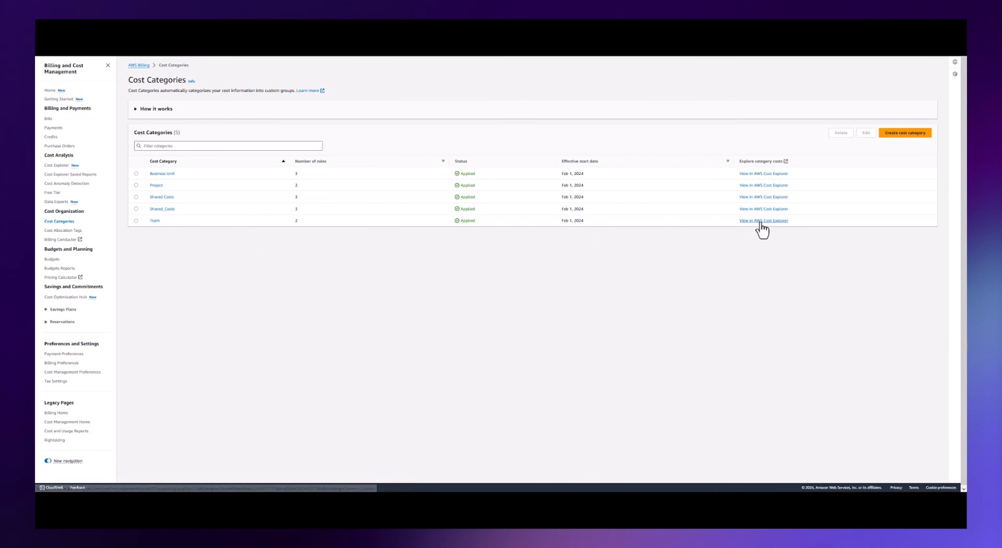
Follow the Team row's View in AWS Cost Explorer link to start a report grouped by Team
{"action": "left_click", "coordinate": [761, 220]}
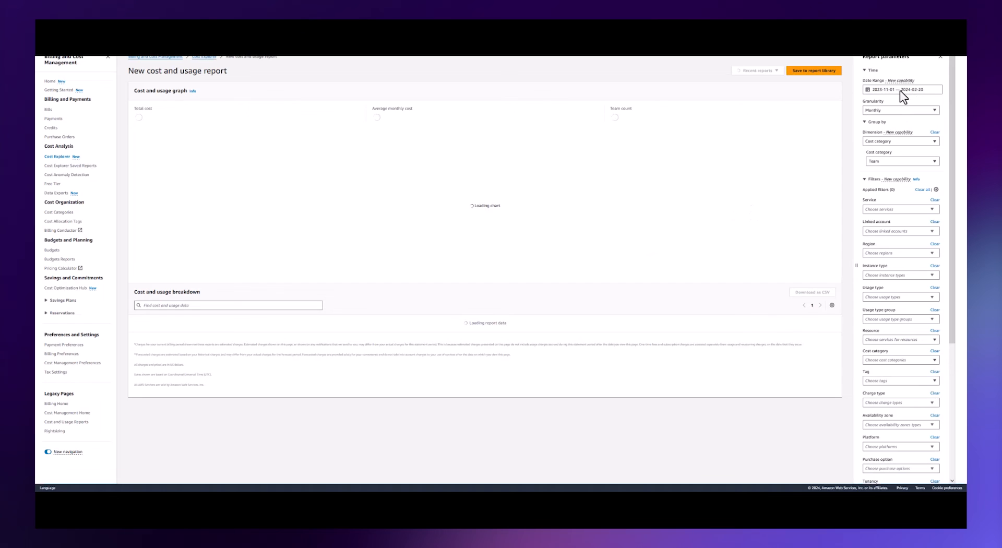
Limit the report to Month to Date, showing February 2024's $382.51 stacked by Team categories
{"action": "left_click", "coordinate": [901, 89]}
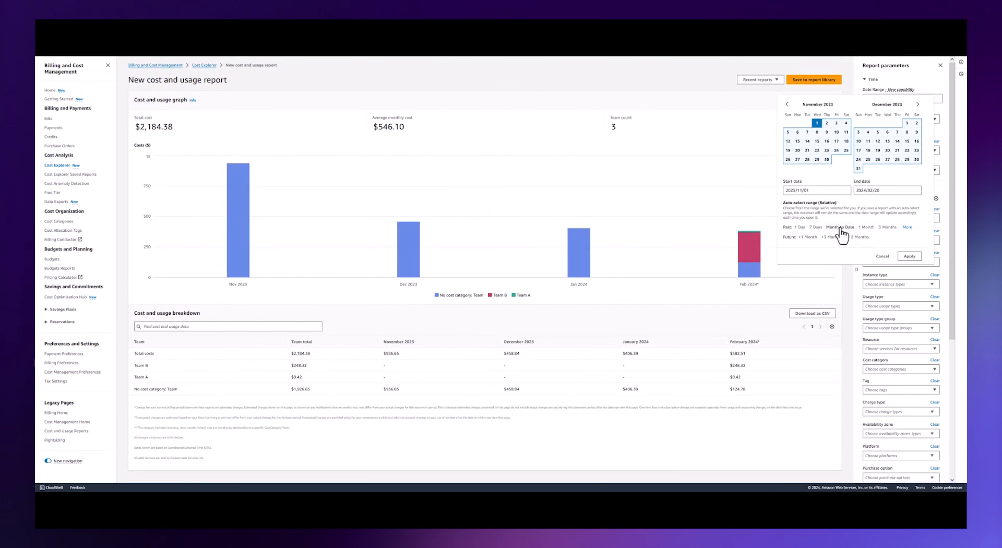
{"action": "left_click", "coordinate": [839, 227]}
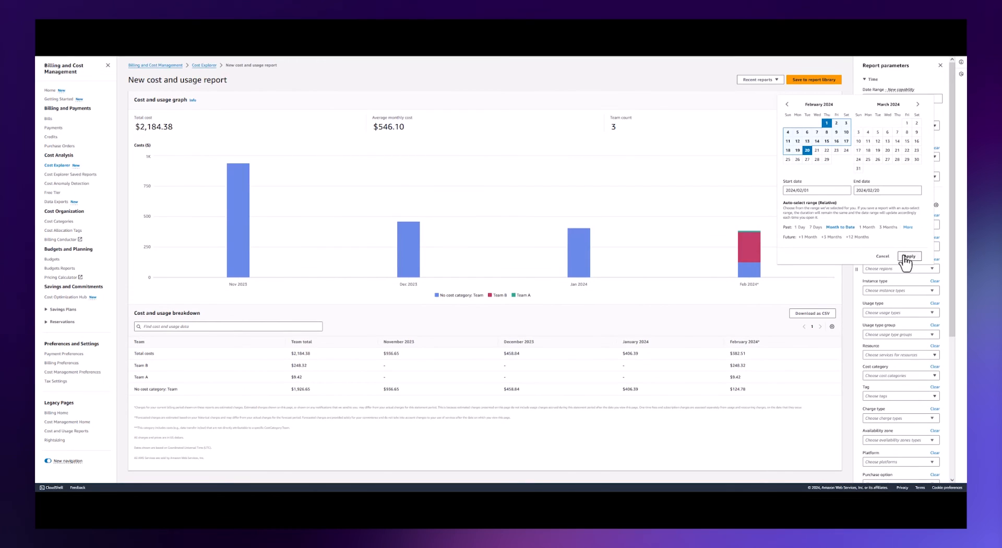
{"action": "left_click", "coordinate": [909, 256]}
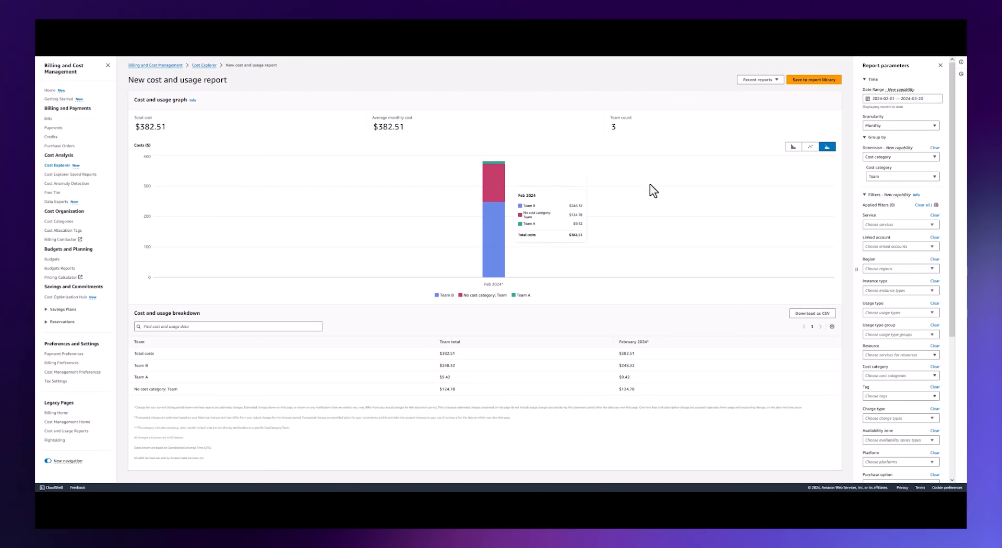
{"action": "mouse_move", "coordinate": [499, 167]}
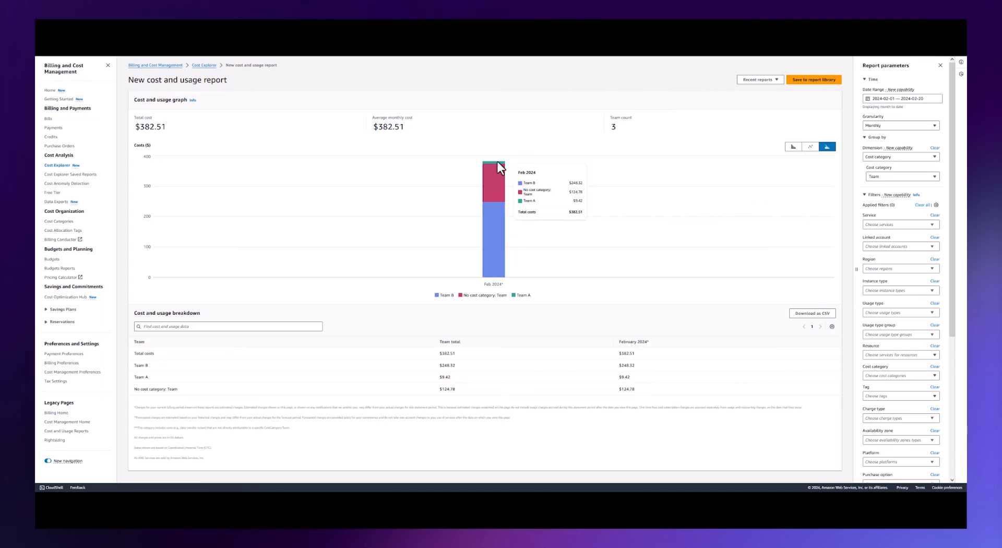
{"action": "mouse_move", "coordinate": [498, 212]}
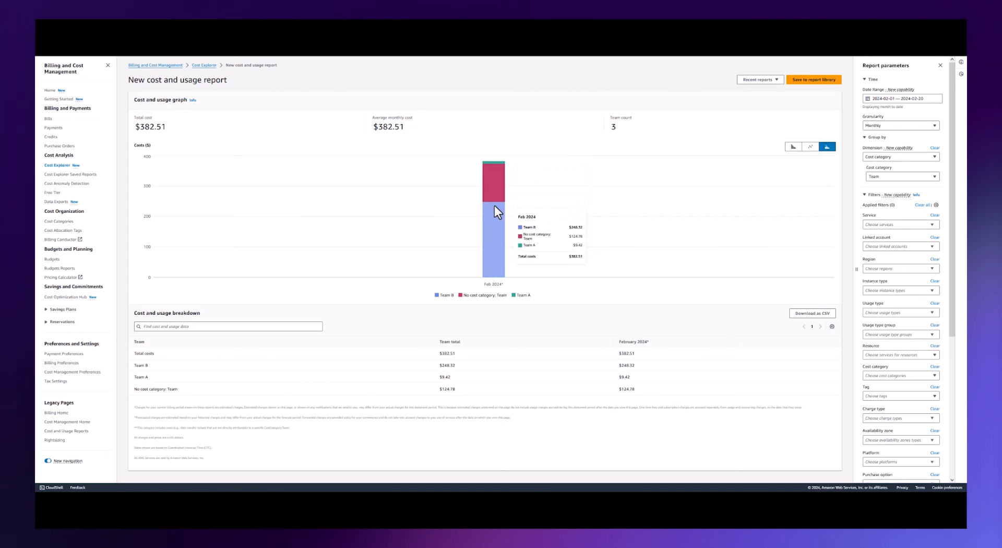
{"action": "mouse_move", "coordinate": [498, 211]}
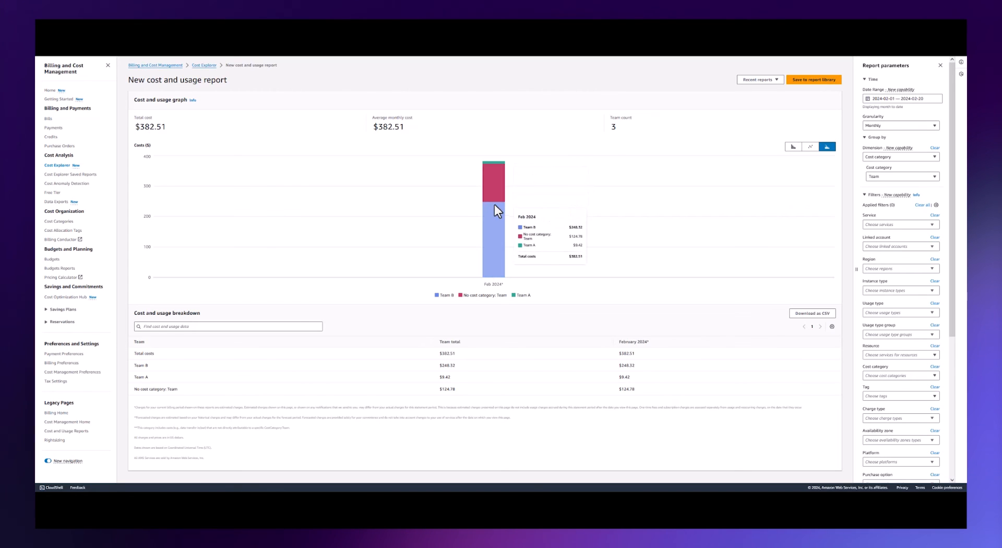